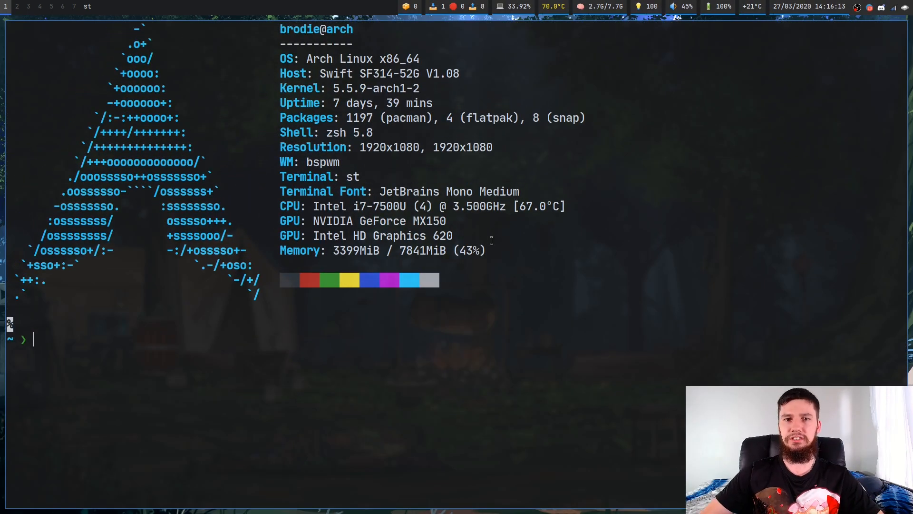
Step: View the bspc manual and jump to its Query section by searching /query
{"action": "type", "text": "man"}
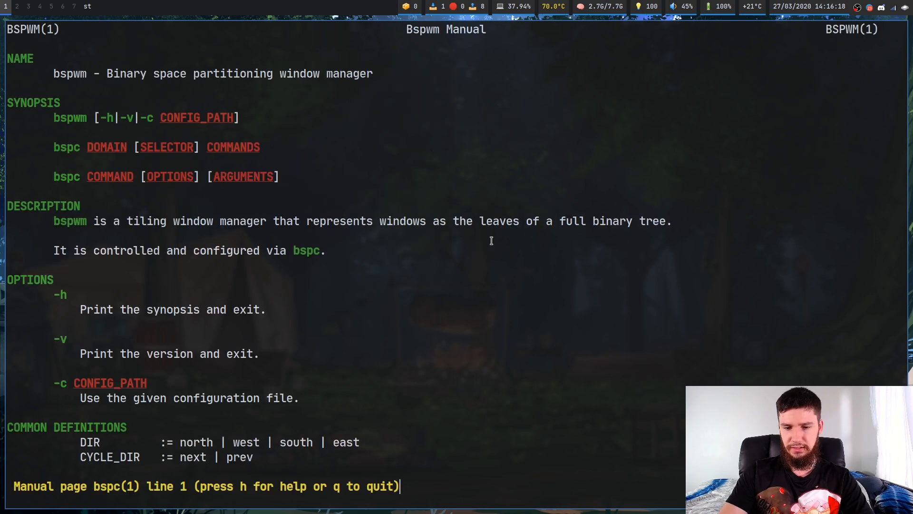
{"action": "type", "text": "/query"}
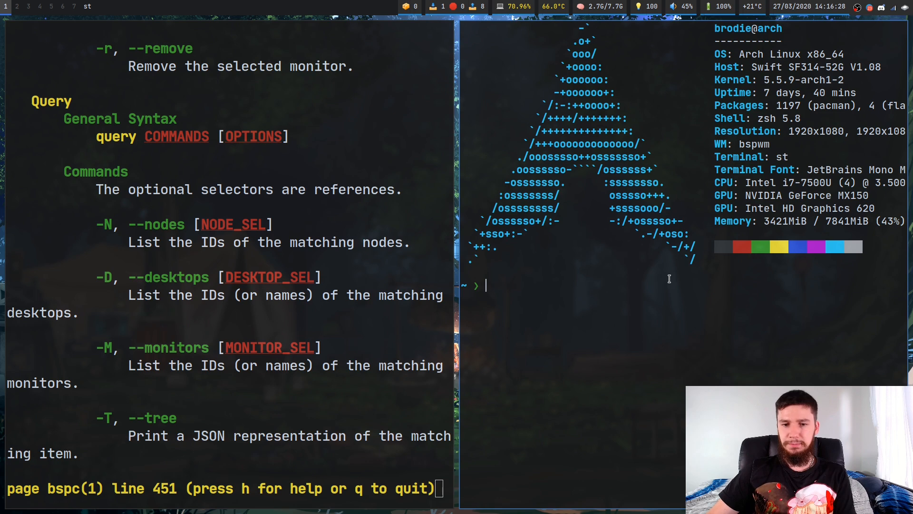
Step: Draft a bspc query -N command, trying the focused and biggest node selectors
{"action": "type", "text": "bsp"}
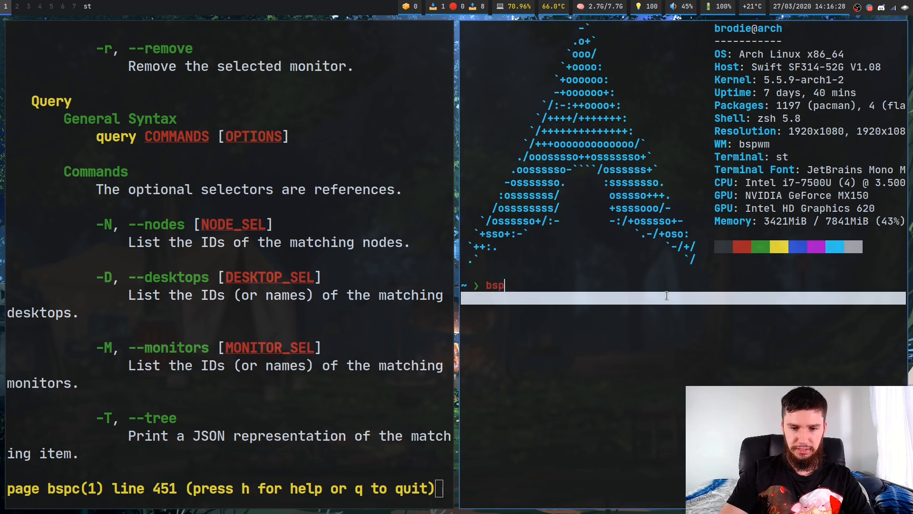
{"action": "type", "text": "c query"}
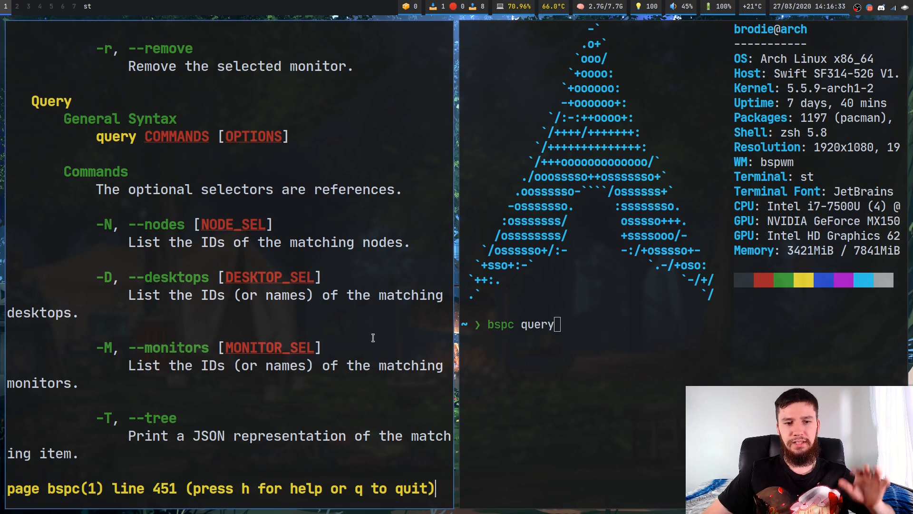
{"action": "mouse_move", "coordinate": [130, 258]}
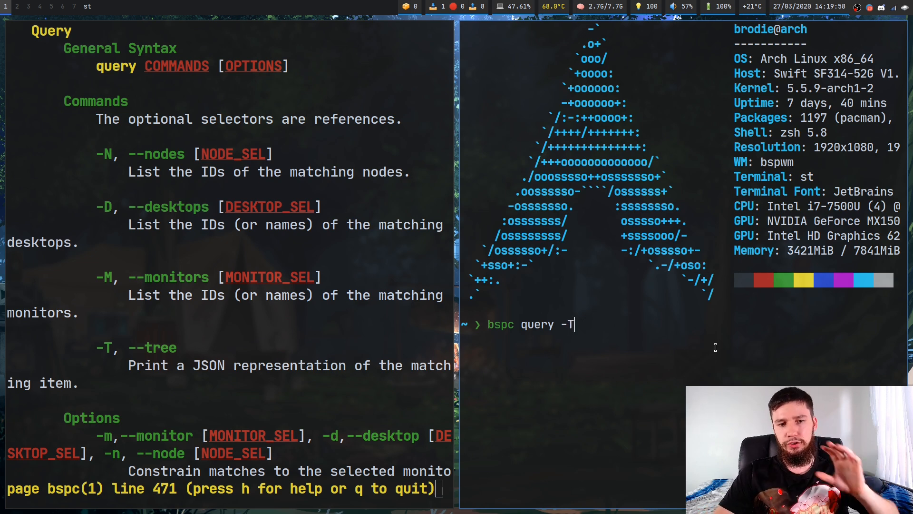
{"action": "key", "text": "BackSpace"}
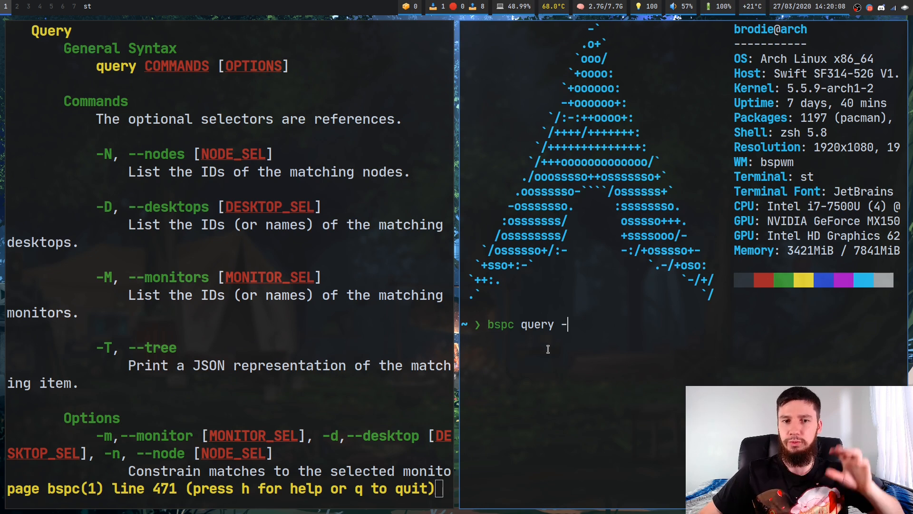
{"action": "type", "text": "n"}
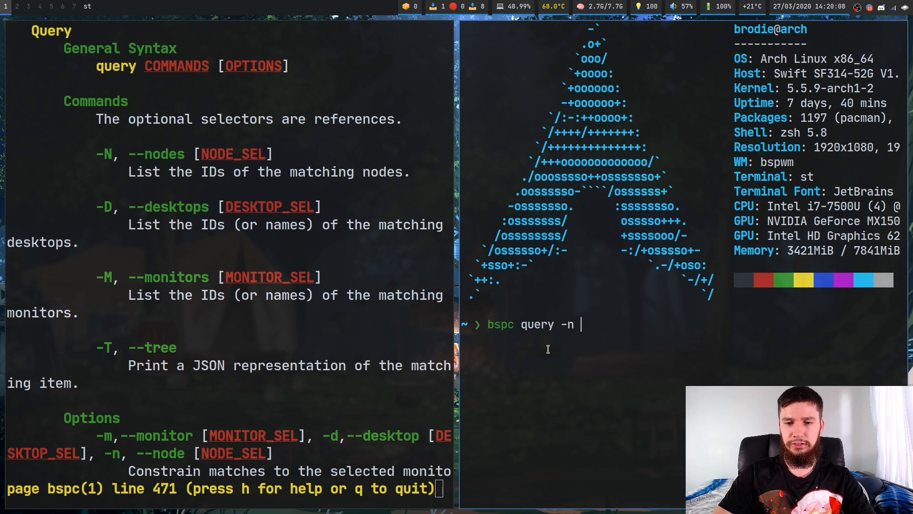
{"action": "type", "text": "N"}
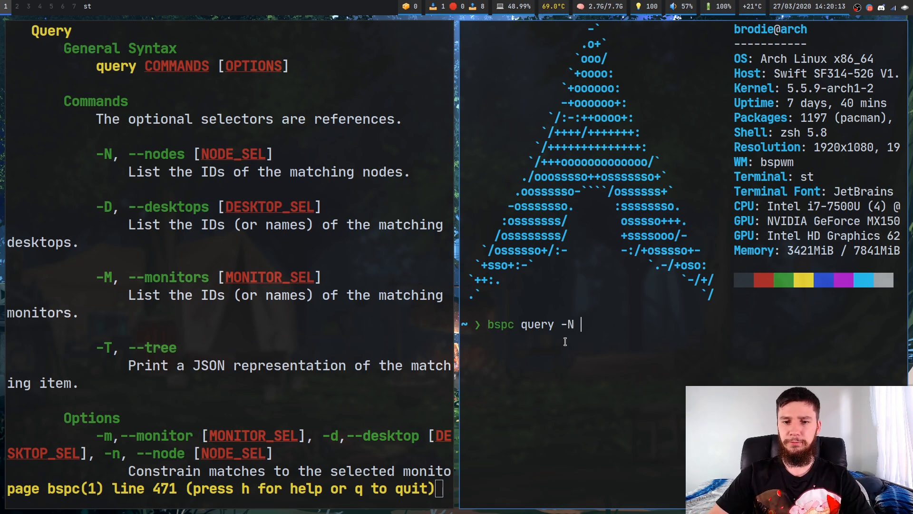
{"action": "type", "text": "focuse"}
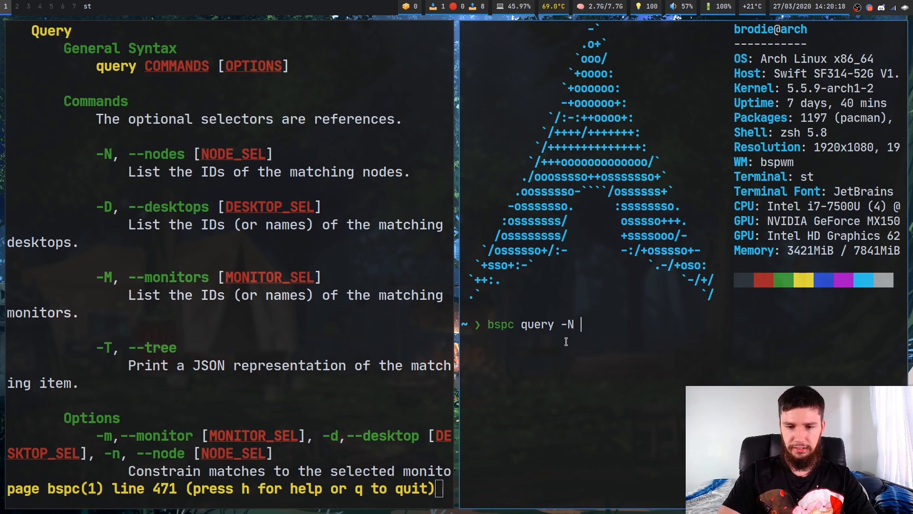
{"action": "type", "text": "bigge"}
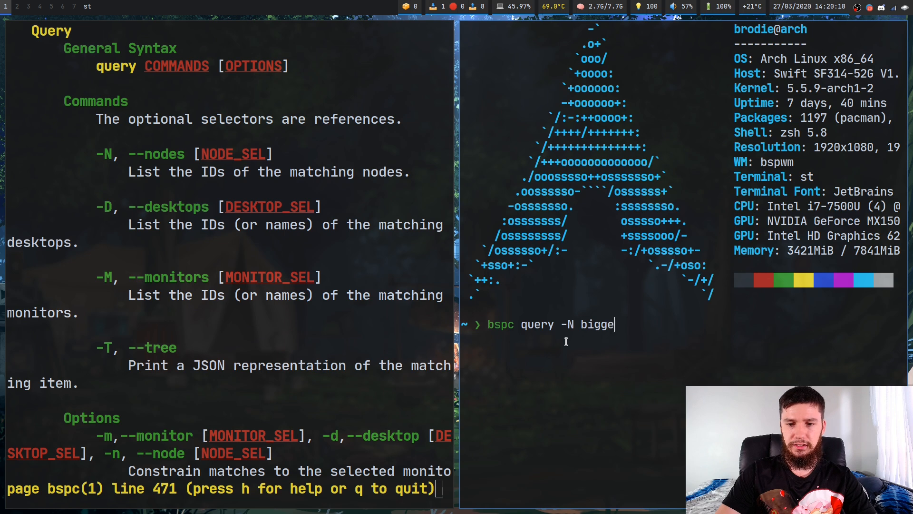
{"action": "type", "text": "st"}
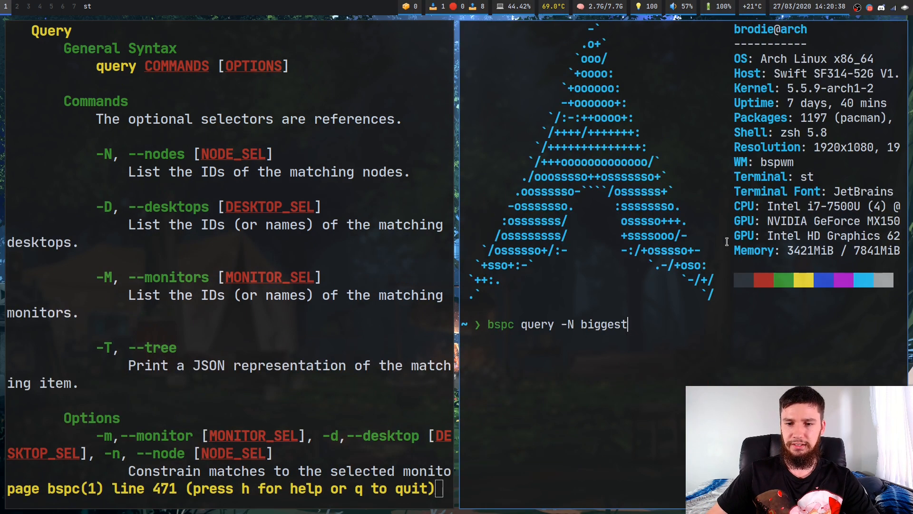
Step: Replace biggest so the command reads bspc query -N -n any -d ^2
{"action": "key", "text": "BackSpace"}
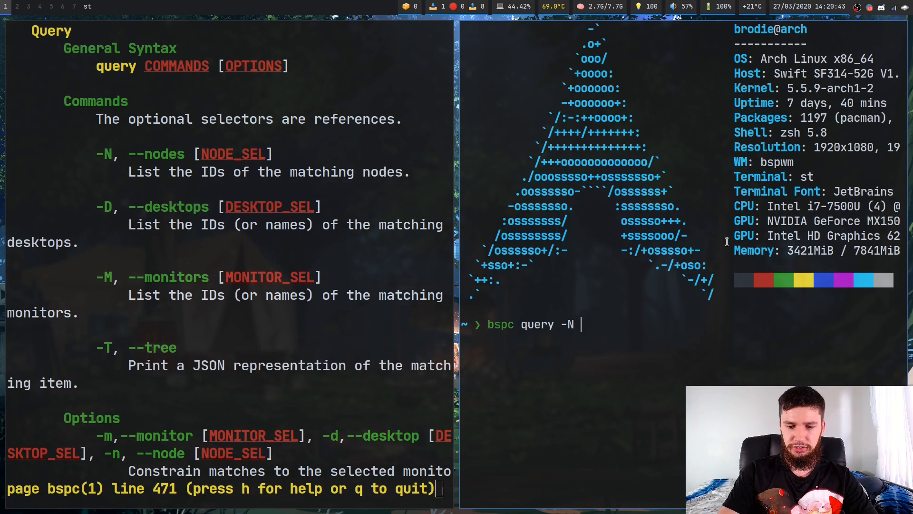
{"action": "type", "text": "-n"}
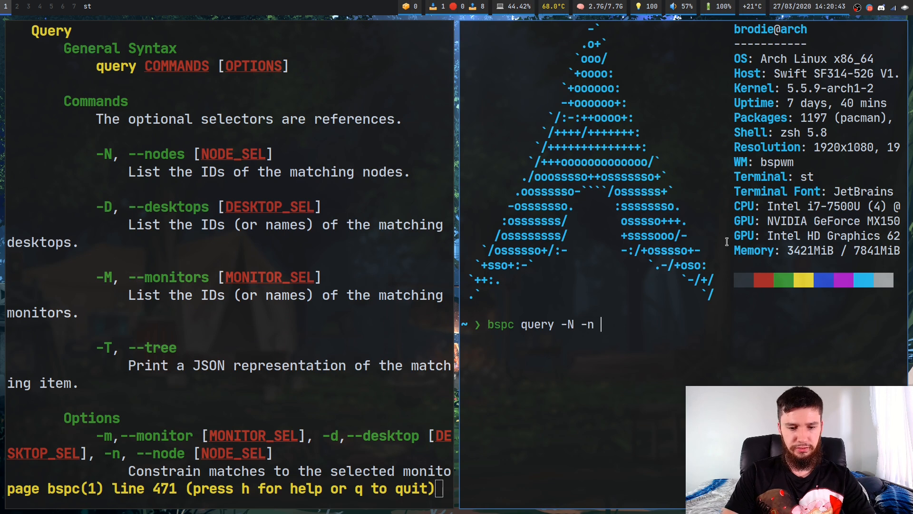
{"action": "type", "text": "any"}
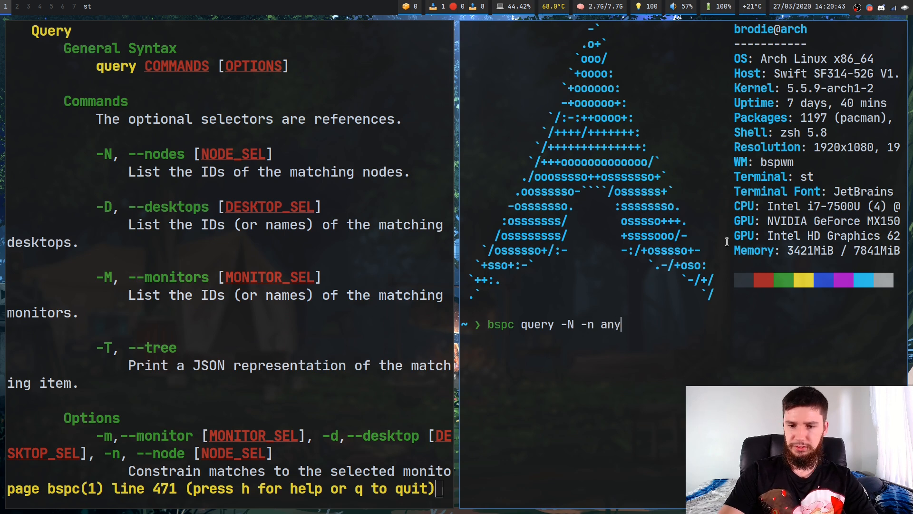
{"action": "type", "text": "-"}
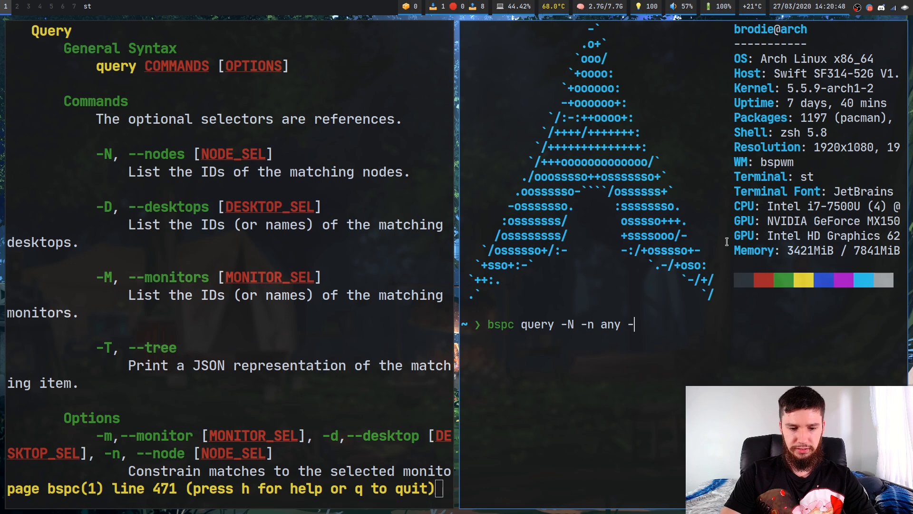
{"action": "type", "text": "d ^"}
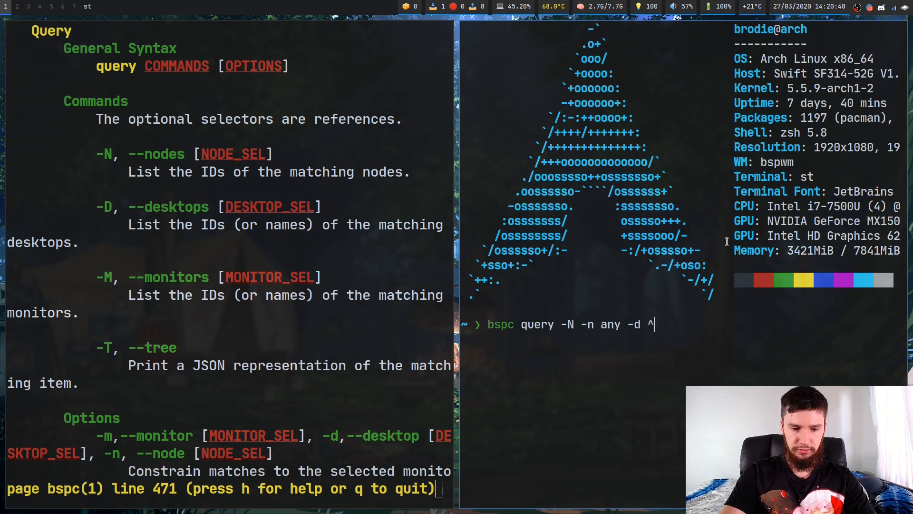
{"action": "type", "text": "2"}
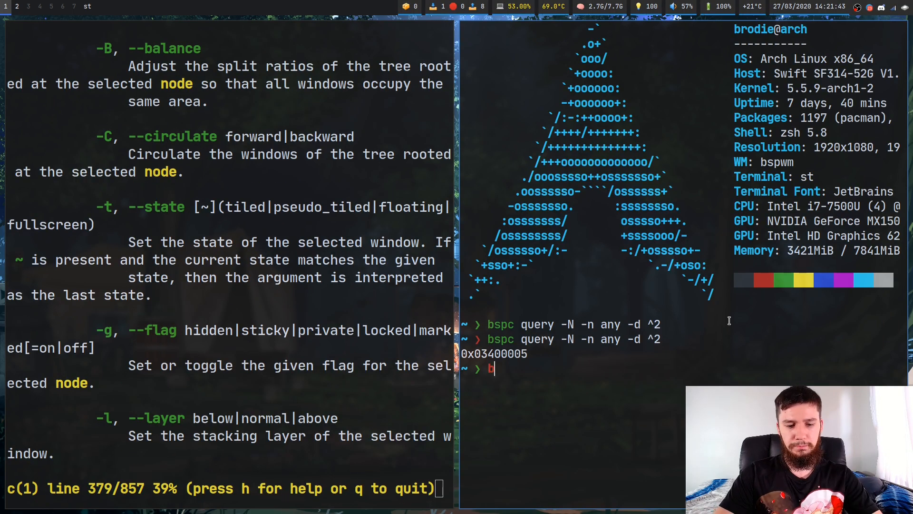
Step: Enter bspc node 0x03400005 using the returned ID, then browse the manual
{"action": "type", "text": "bspc node"}
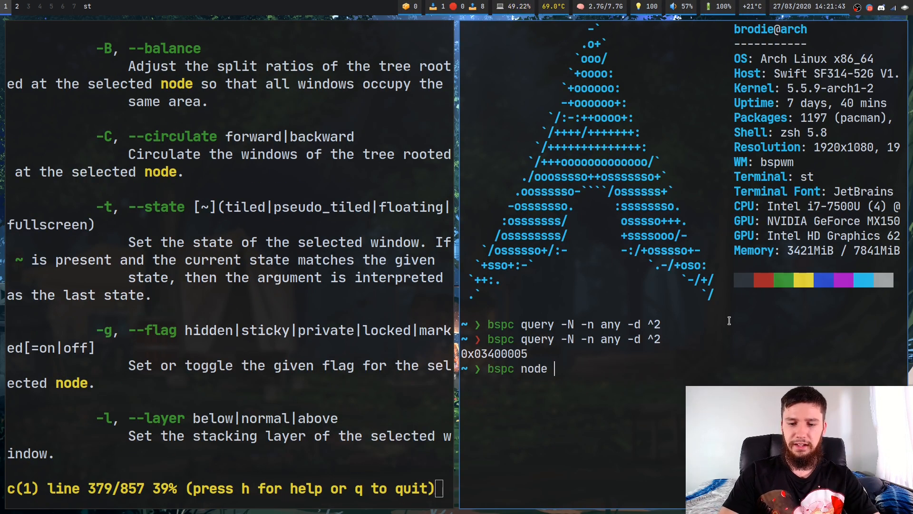
{"action": "type", "text": "0x0"}
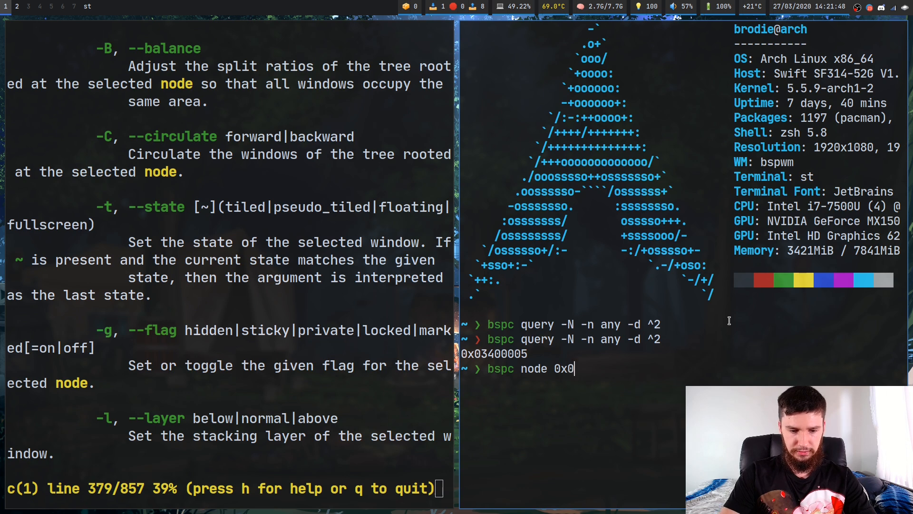
{"action": "type", "text": "340000"}
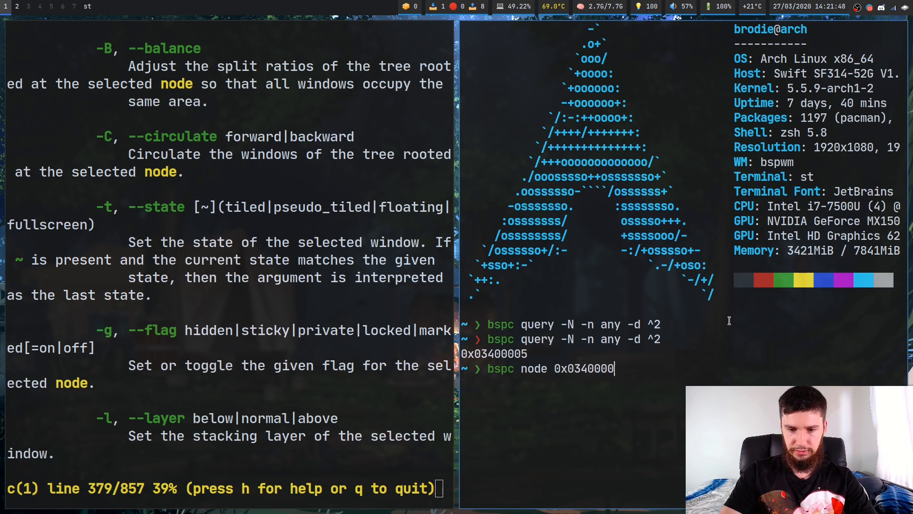
{"action": "type", "text": "5"}
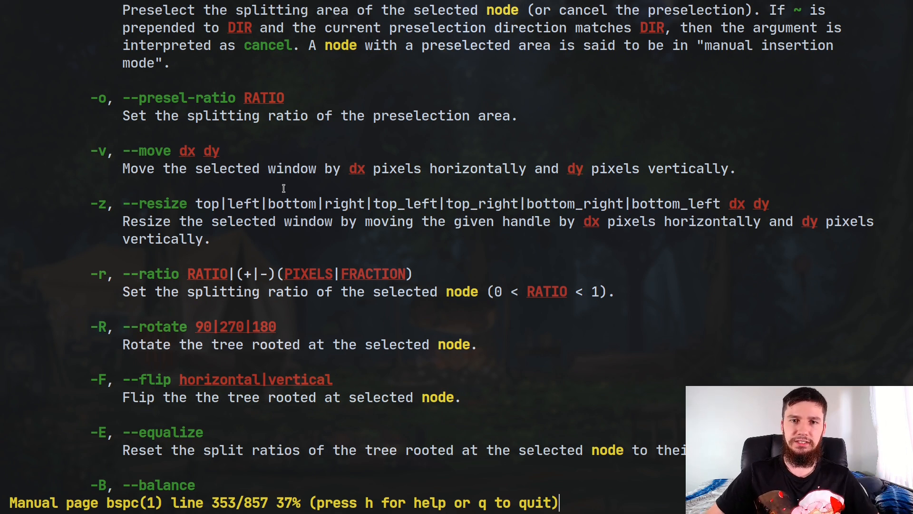
{"action": "scroll", "scroll_direction": "down", "scroll_amount": 3}
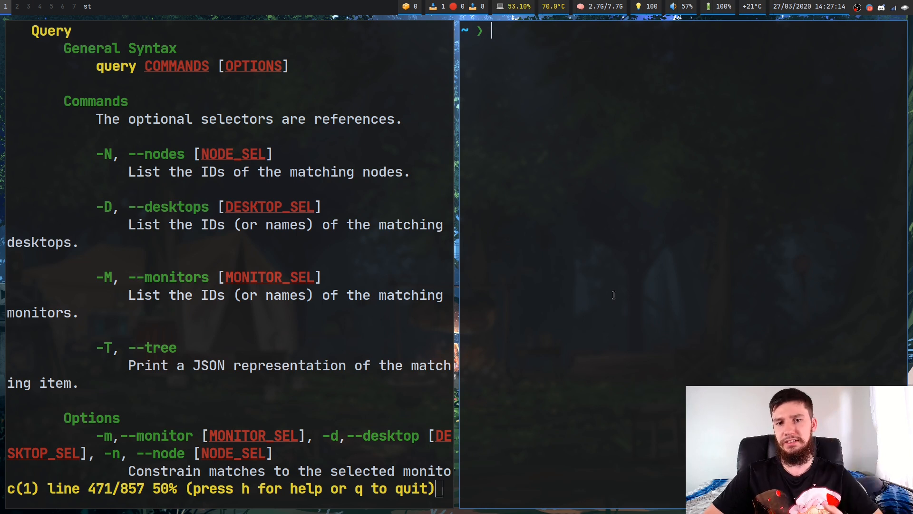
{"action": "type", "text": "bspc"}
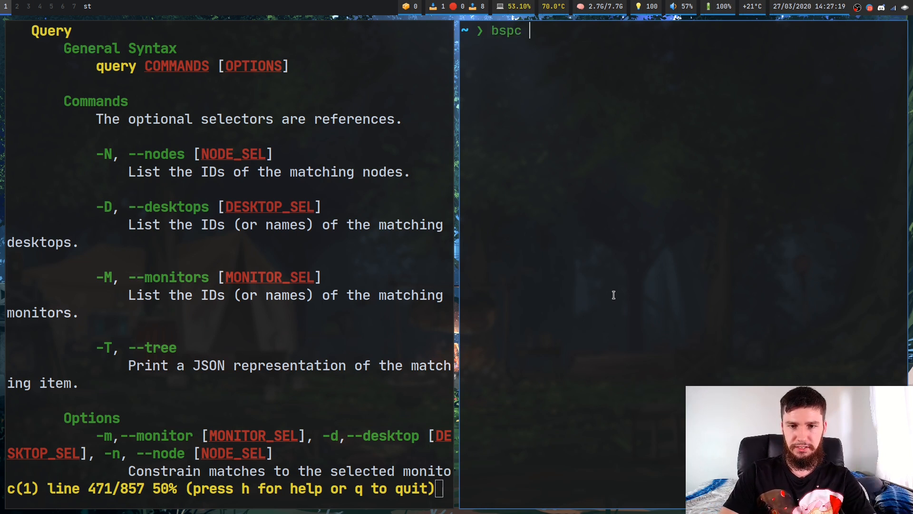
{"action": "type", "text": "query -N -n"}
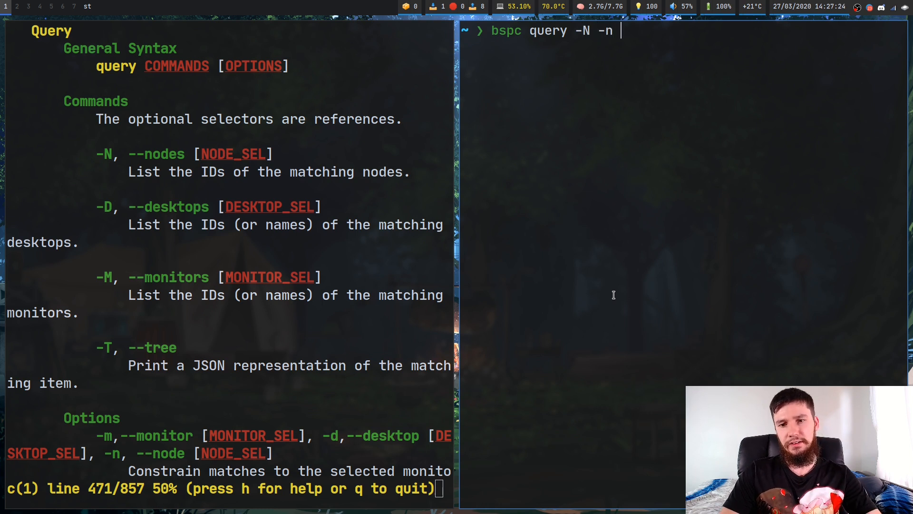
{"action": "type", "text": "@parent"}
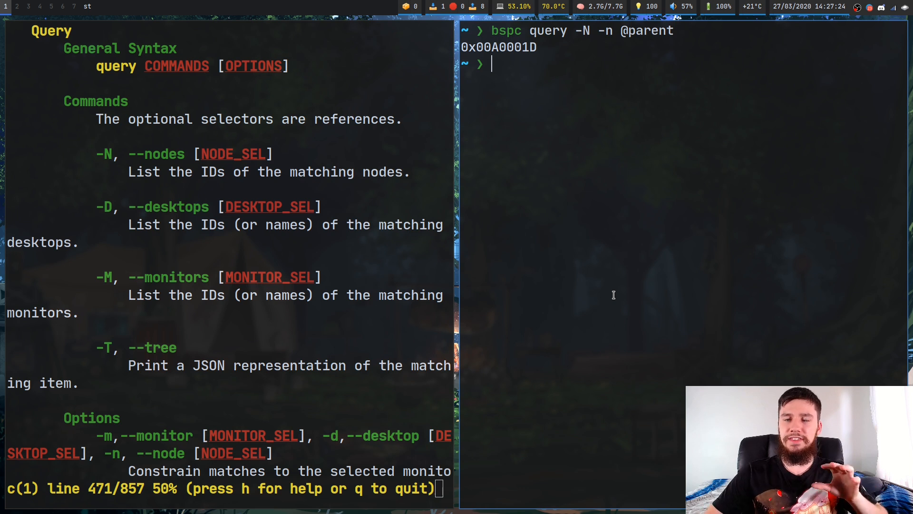
{"action": "mouse_move", "coordinate": [668, 231]}
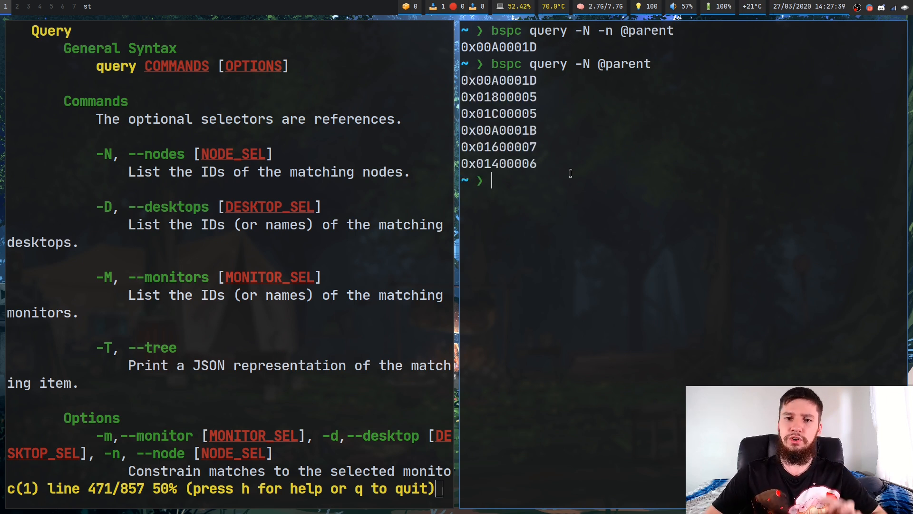
{"action": "mouse_move", "coordinate": [611, 165]}
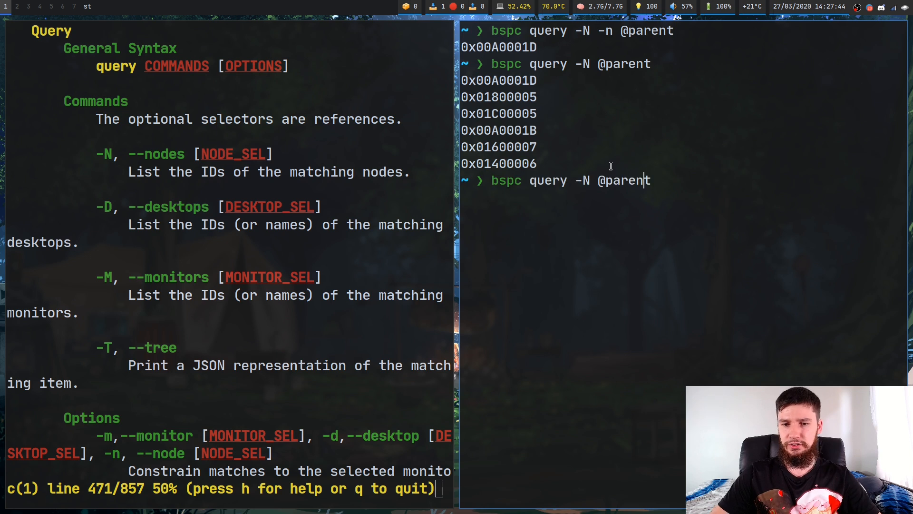
{"action": "type", "text": "-n"}
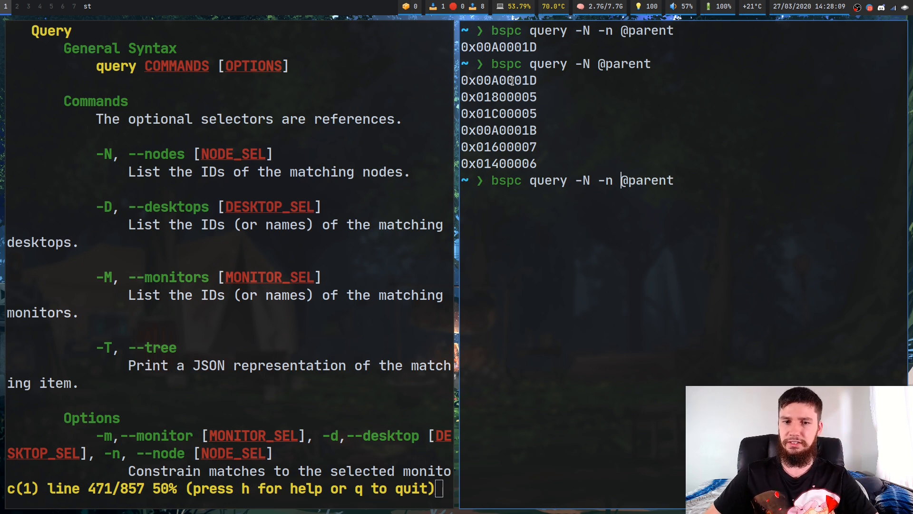
{"action": "mouse_move", "coordinate": [589, 109]}
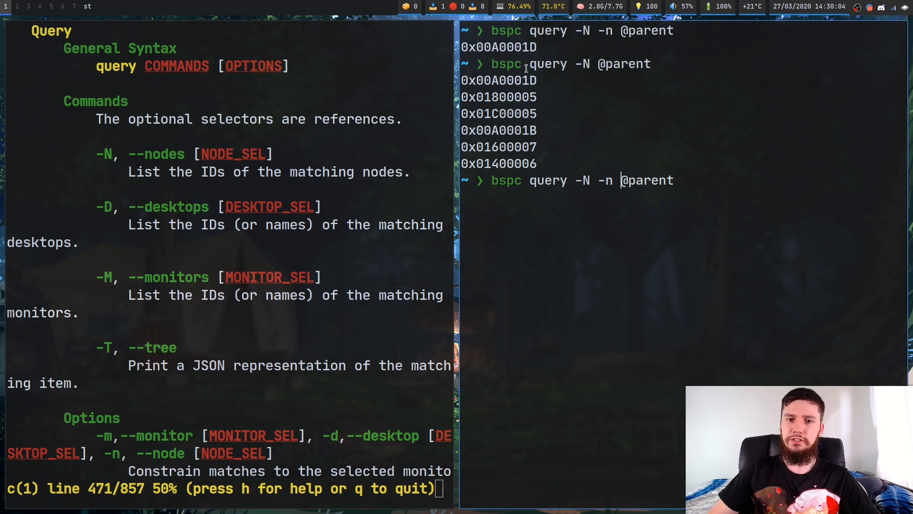
{"action": "left_click_drag", "start_coordinate": [463, 97], "coordinate": [548, 113]}
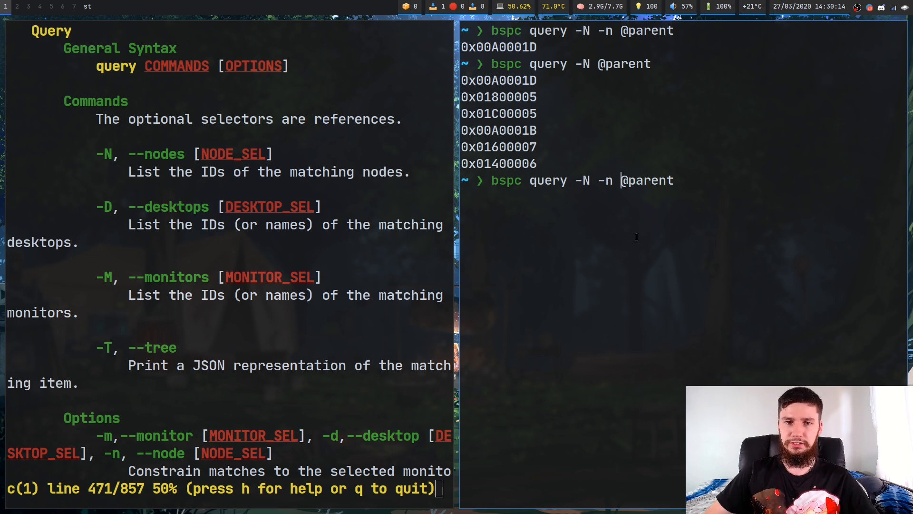
{"action": "mouse_move", "coordinate": [581, 263]}
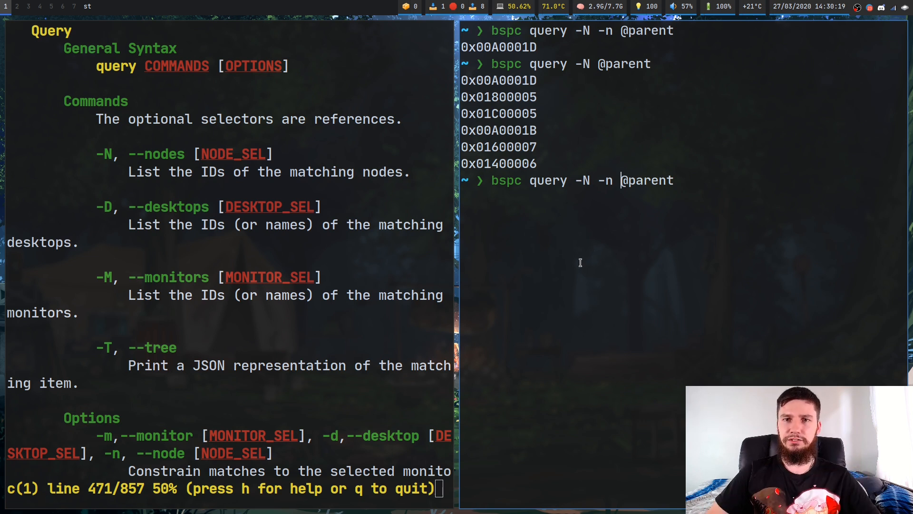
{"action": "mouse_move", "coordinate": [501, 146]}
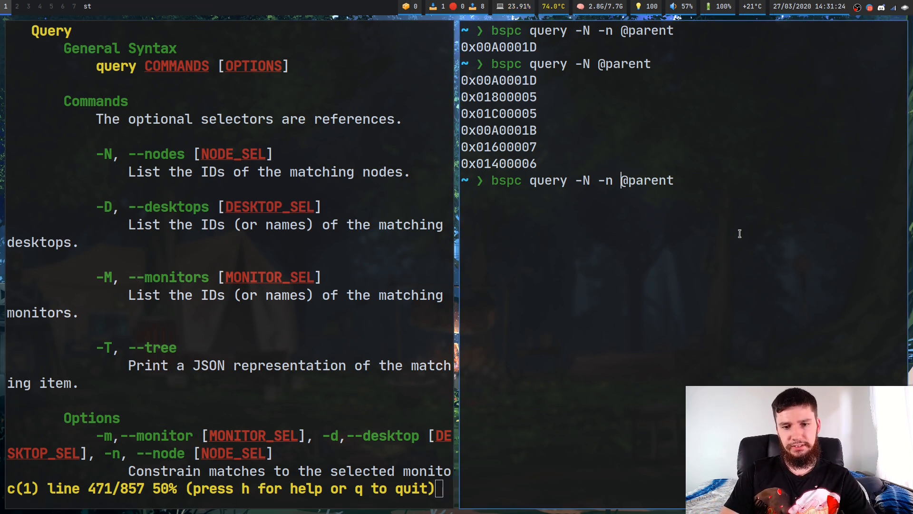
Step: Query the focused desktop with bspc query -D -d focused, then add --name to it
{"action": "type", "text": "A"}
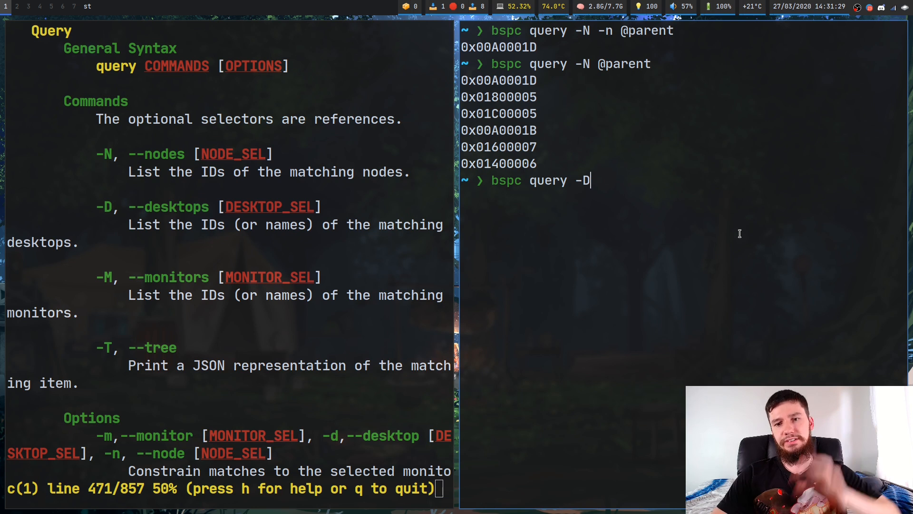
{"action": "type", "text": "-d"}
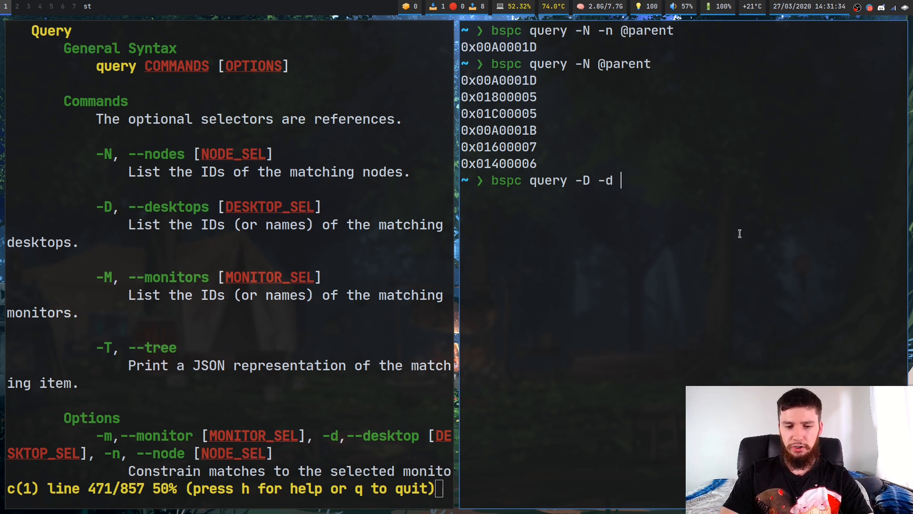
{"action": "type", "text": "focused"}
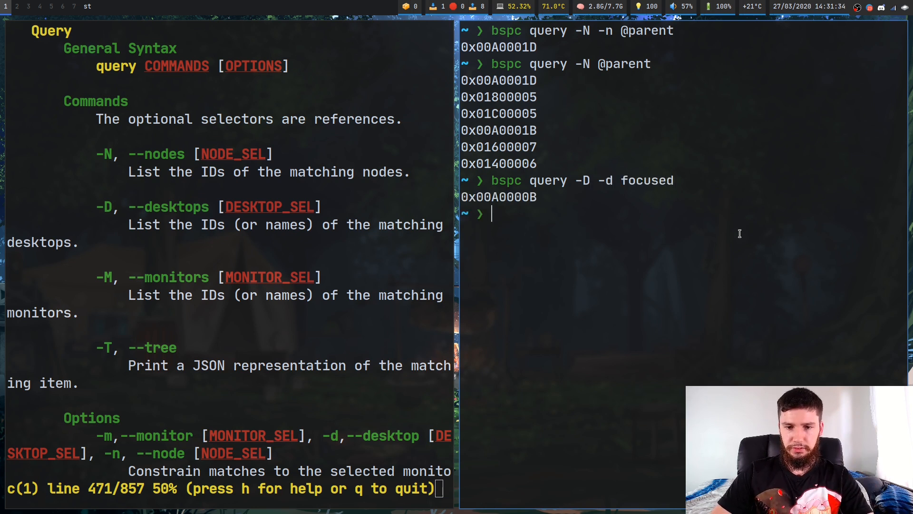
{"action": "mouse_move", "coordinate": [582, 211]}
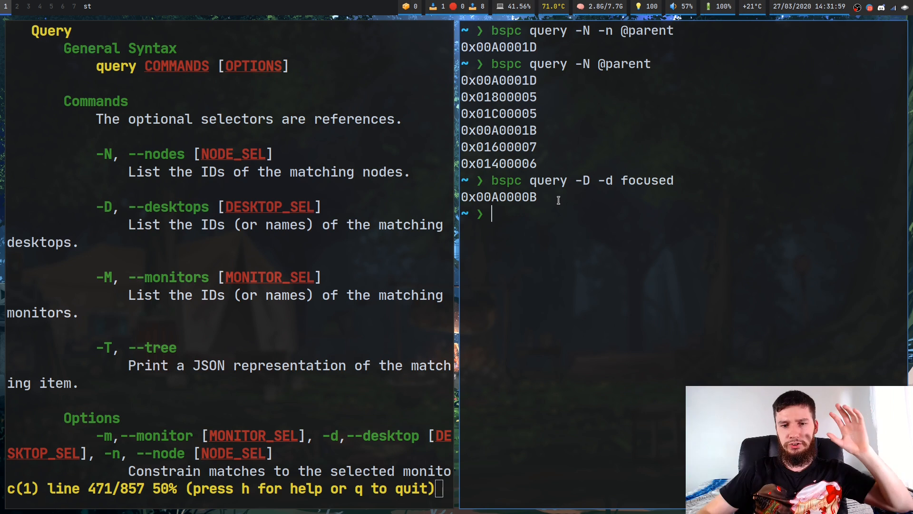
{"action": "mouse_move", "coordinate": [593, 263]}
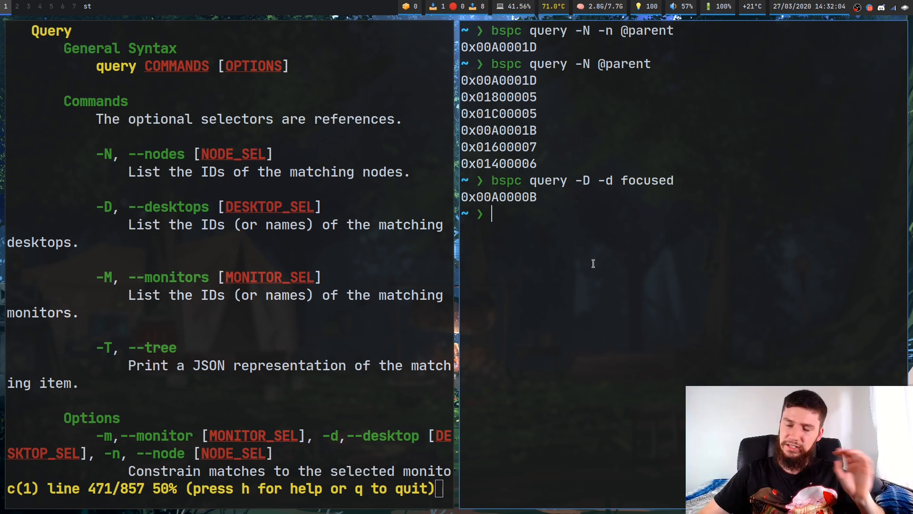
{"action": "mouse_move", "coordinate": [461, 327]}
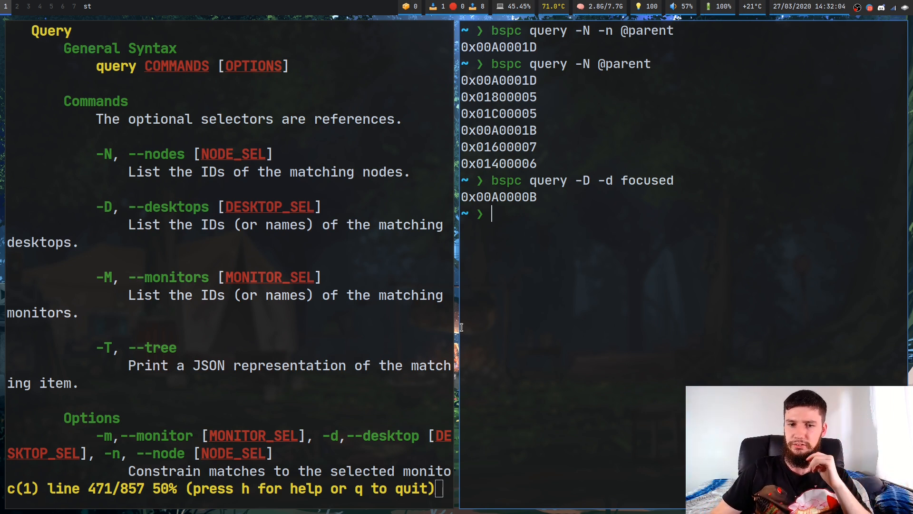
{"action": "mouse_move", "coordinate": [628, 324]}
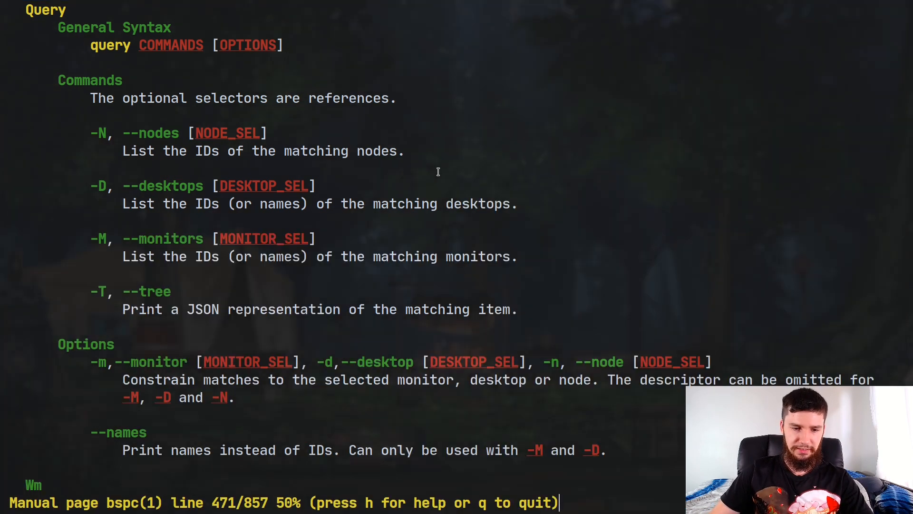
{"action": "mouse_move", "coordinate": [277, 378]}
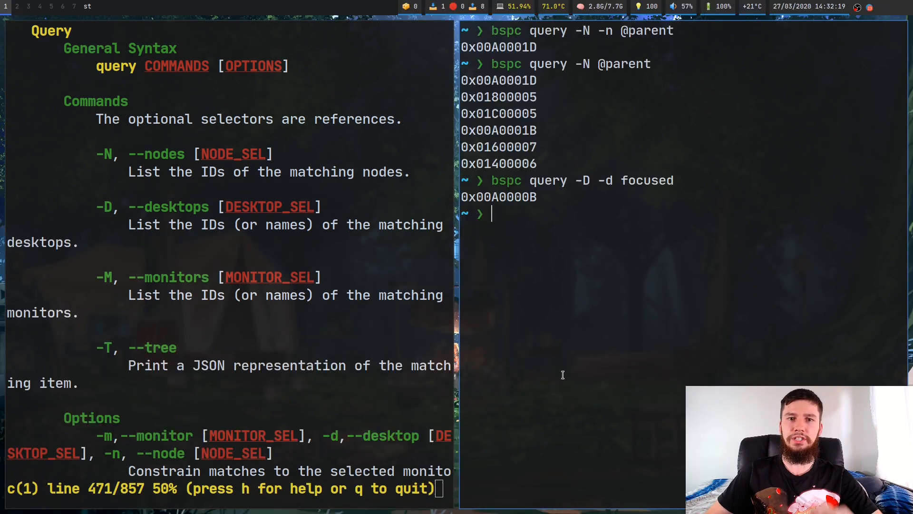
{"action": "mouse_move", "coordinate": [768, 317]}
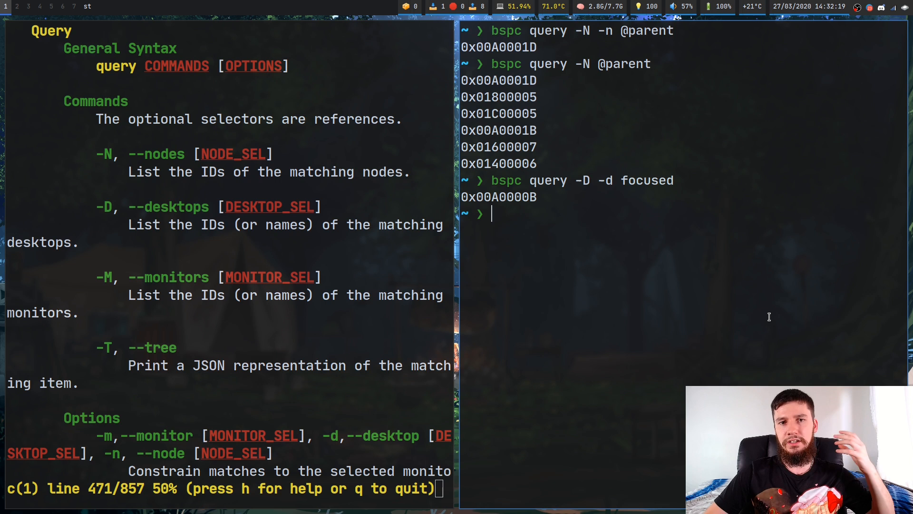
{"action": "type", "text": "bspc query -D -d focused"}
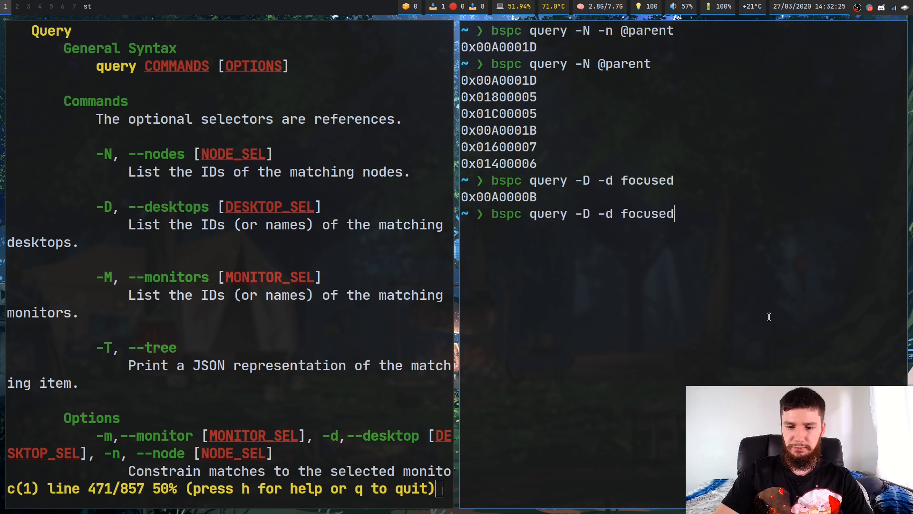
{"action": "type", "text": "--name"}
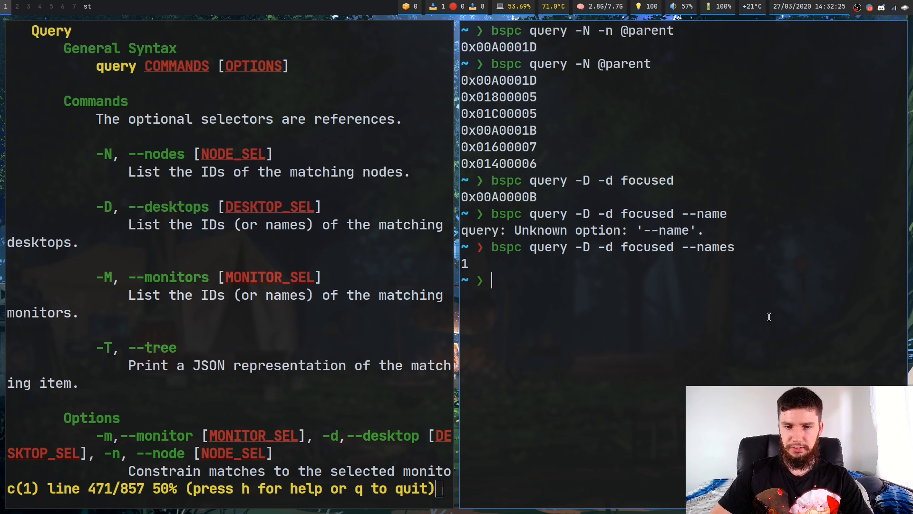
{"action": "mouse_move", "coordinate": [613, 320]}
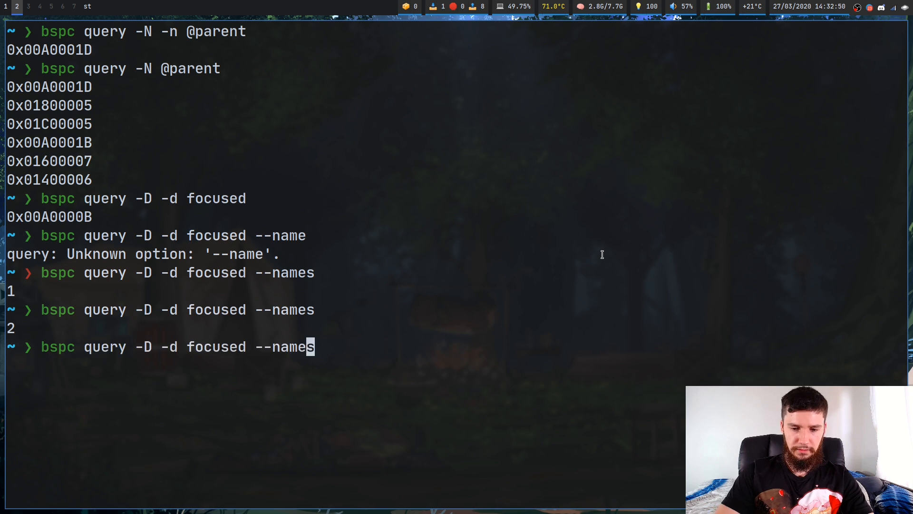
{"action": "mouse_move", "coordinate": [164, 346]}
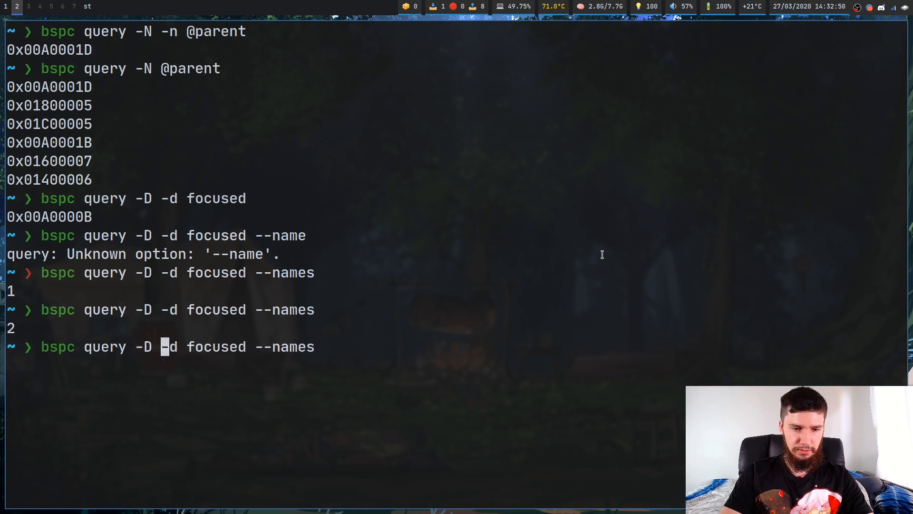
Step: Change the query to bspc query -M -m focused --names to get the monitor name eDP-1
{"action": "type", "text": "M"}
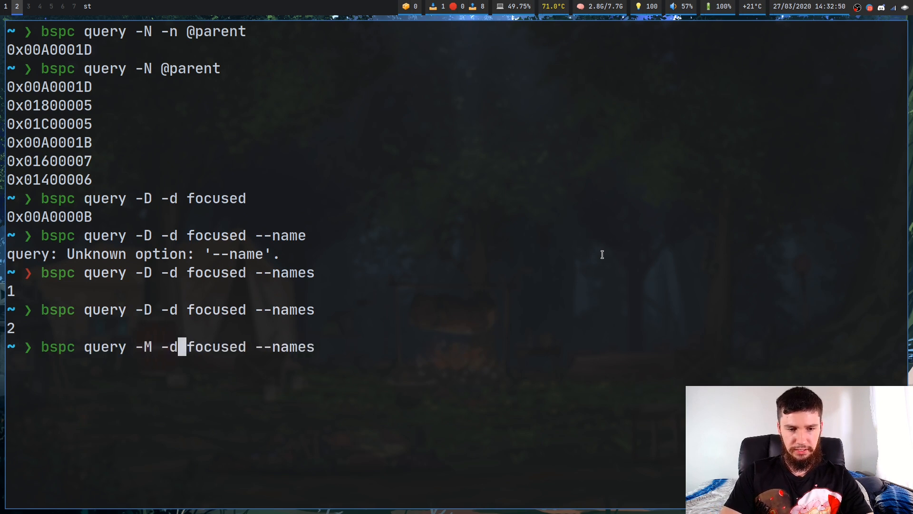
{"action": "type", "text": "-m"}
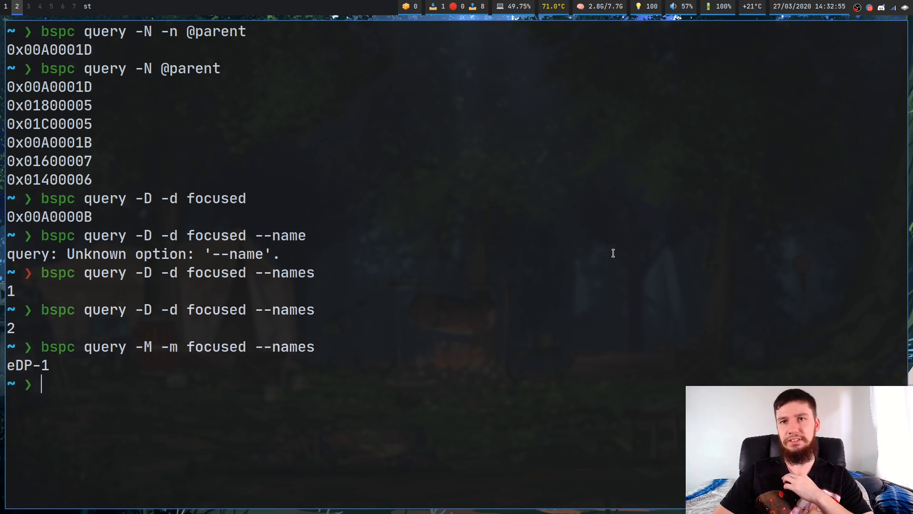
{"action": "mouse_move", "coordinate": [524, 255]}
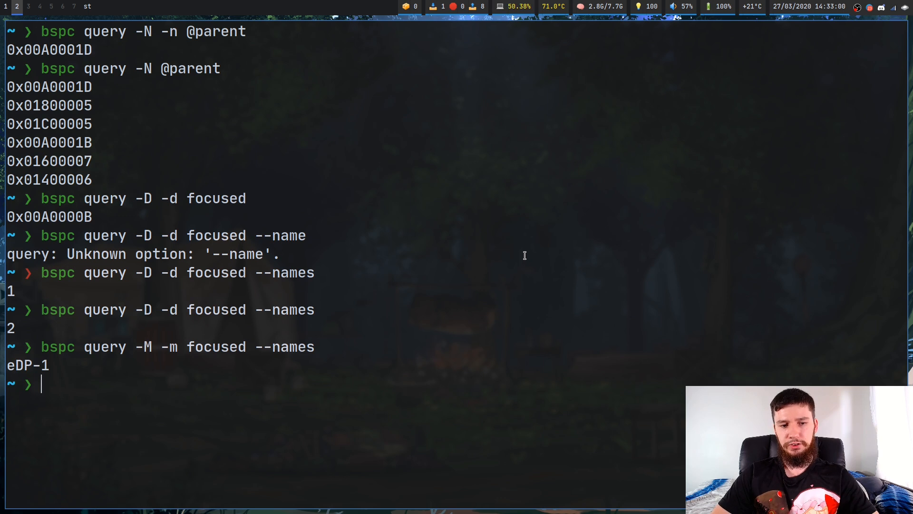
{"action": "mouse_move", "coordinate": [456, 269]}
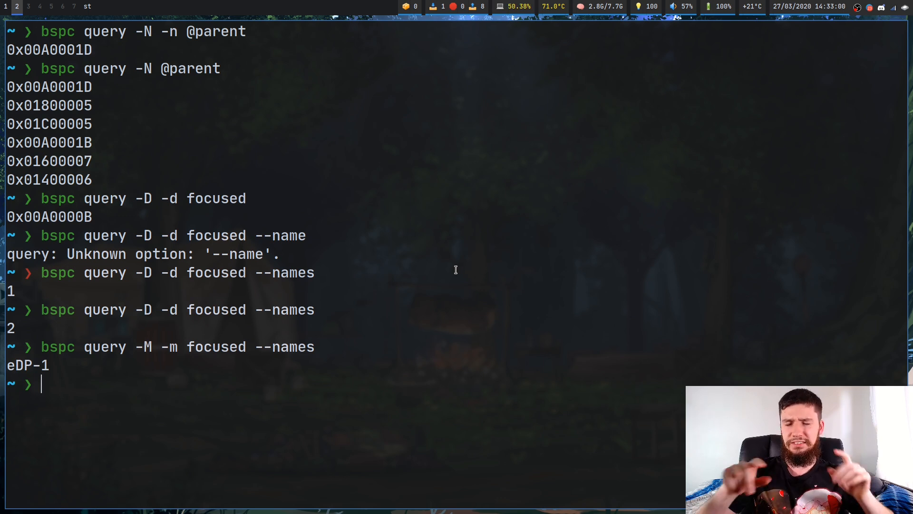
{"action": "mouse_move", "coordinate": [531, 234]}
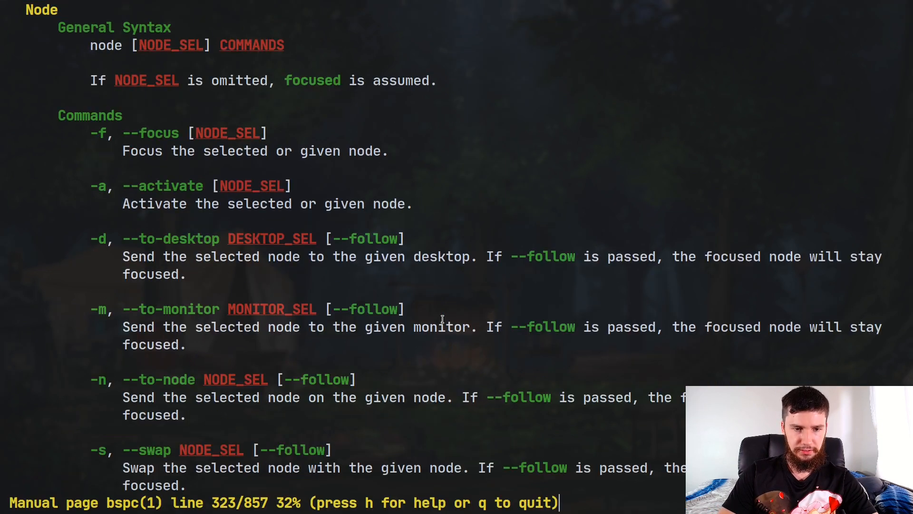
Step: Scroll the bspc manual through the NODE_SEL descriptors list
{"action": "scroll", "scroll_direction": "up", "scroll_amount": 3}
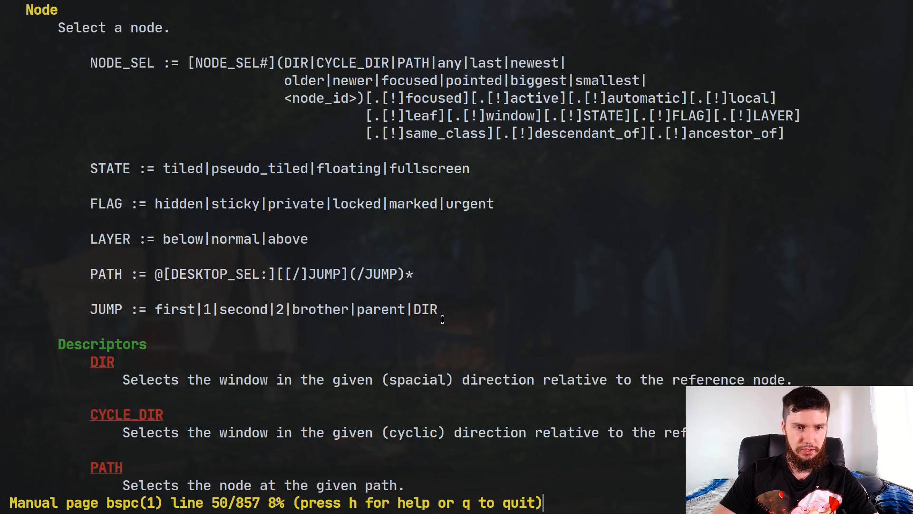
{"action": "scroll", "scroll_direction": "down", "scroll_amount": 3}
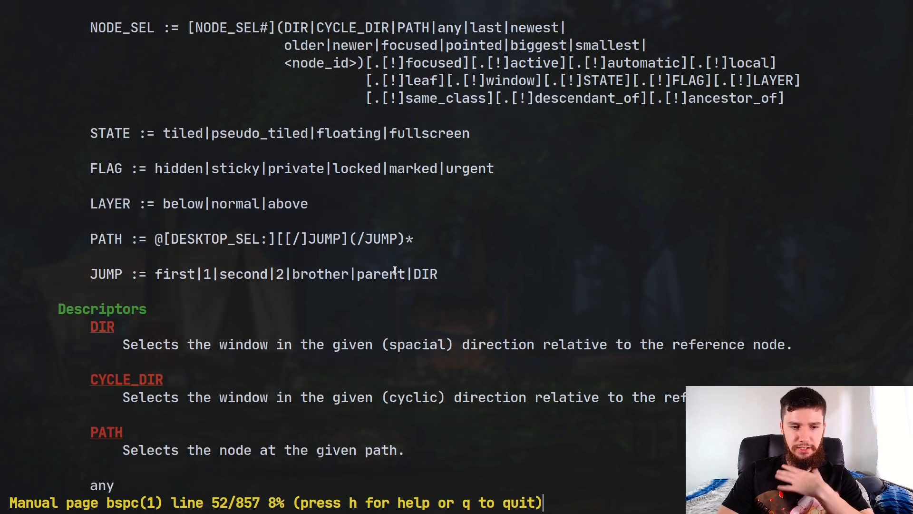
{"action": "scroll", "scroll_direction": "down", "scroll_amount": 3}
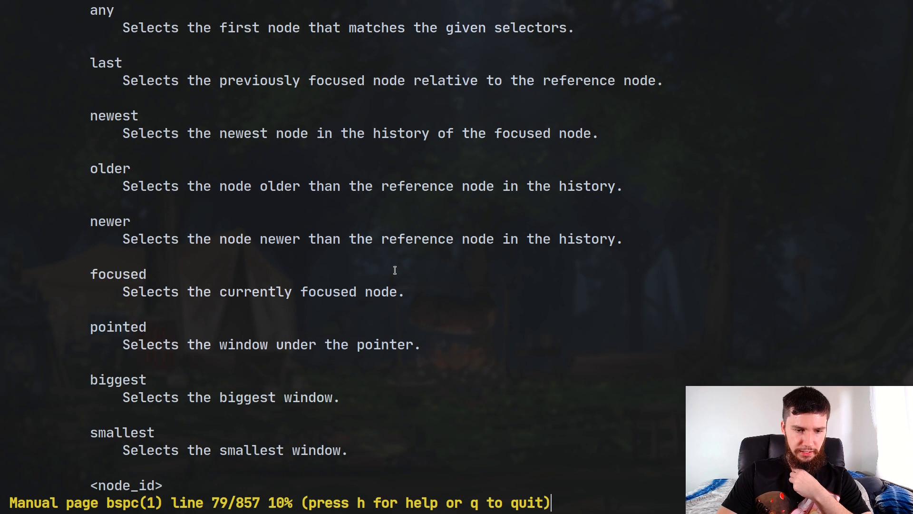
{"action": "scroll", "scroll_direction": "down", "scroll_amount": 3}
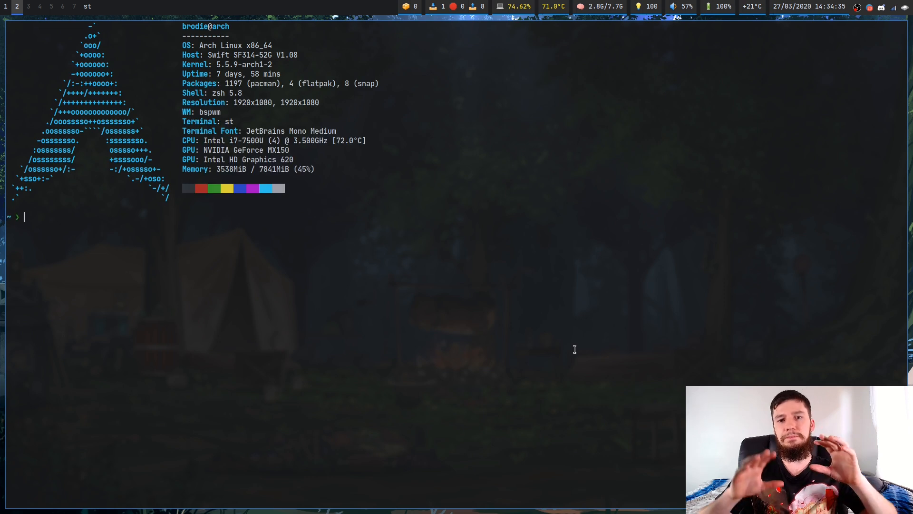
{"action": "mouse_move", "coordinate": [465, 175]}
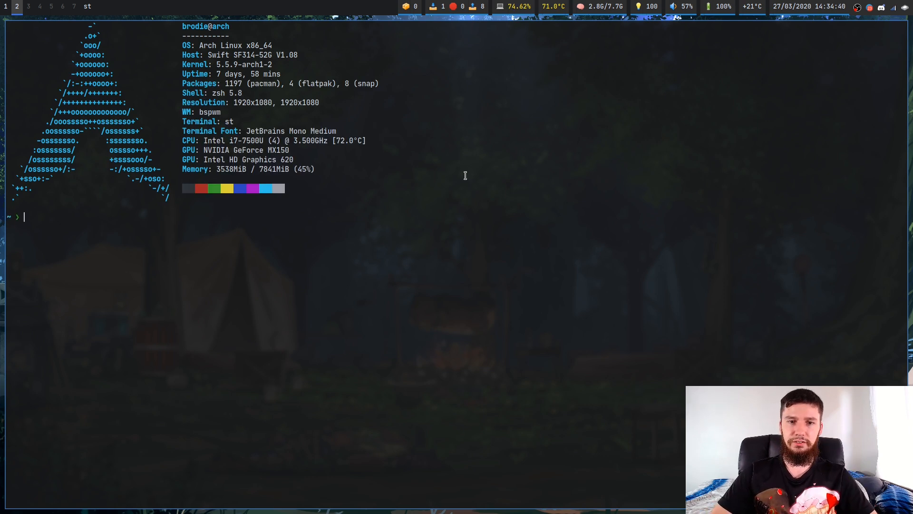
{"action": "mouse_move", "coordinate": [389, 219]}
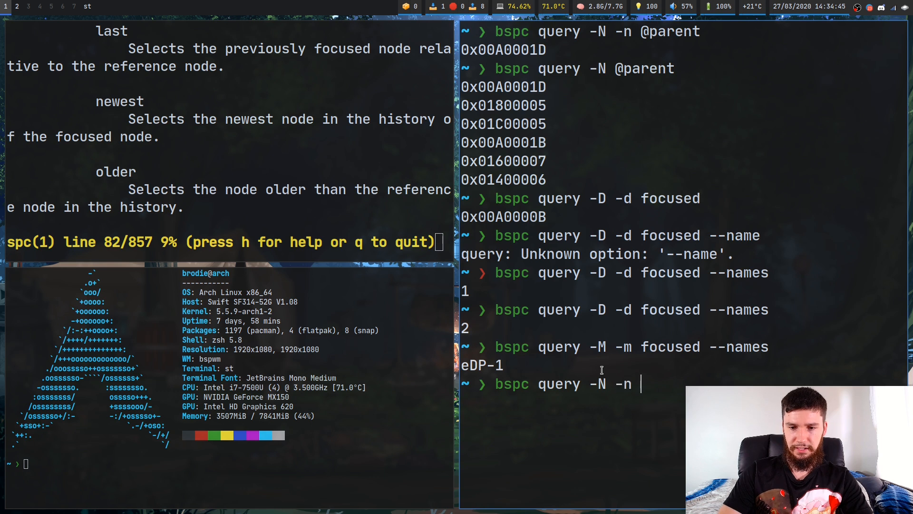
Step: Run bspc query -N -n biggest -d focused, listing five node IDs
{"action": "type", "text": "biggest"}
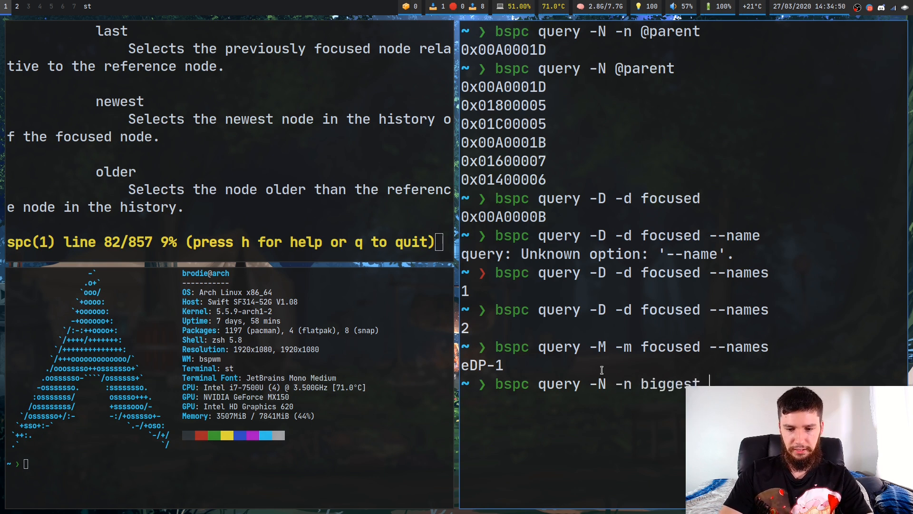
{"action": "type", "text": "-d focused"}
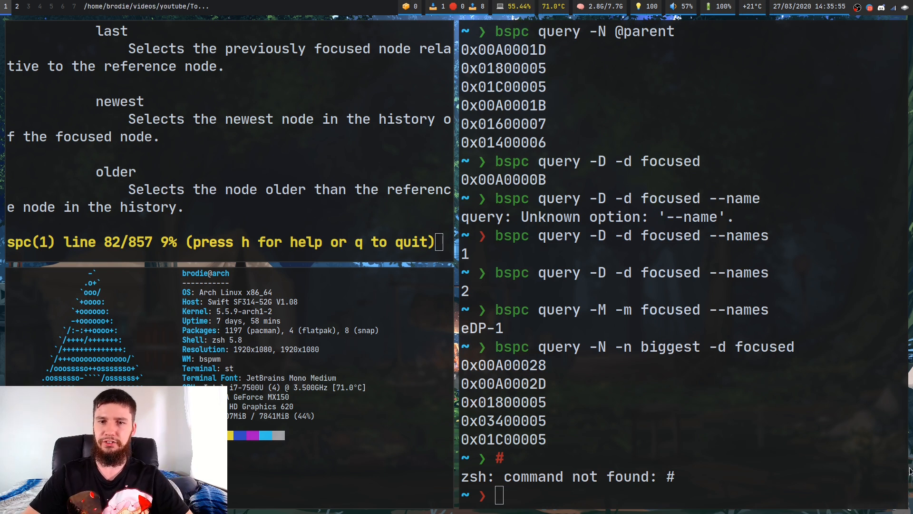
Step: Rerun the node query as bspc query -N -d focused without the biggest selector
{"action": "left_click", "coordinate": [582, 437]}
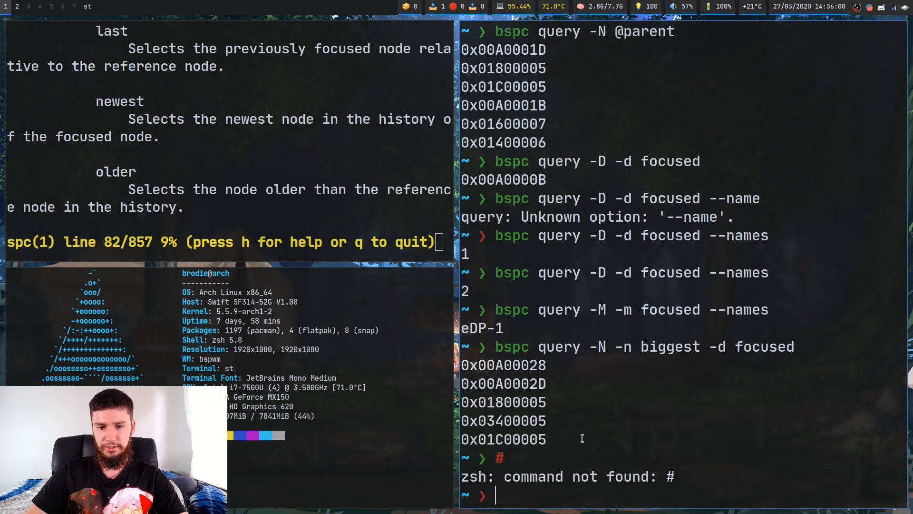
{"action": "type", "text": "bspc query -N -n biggest -d focuse"}
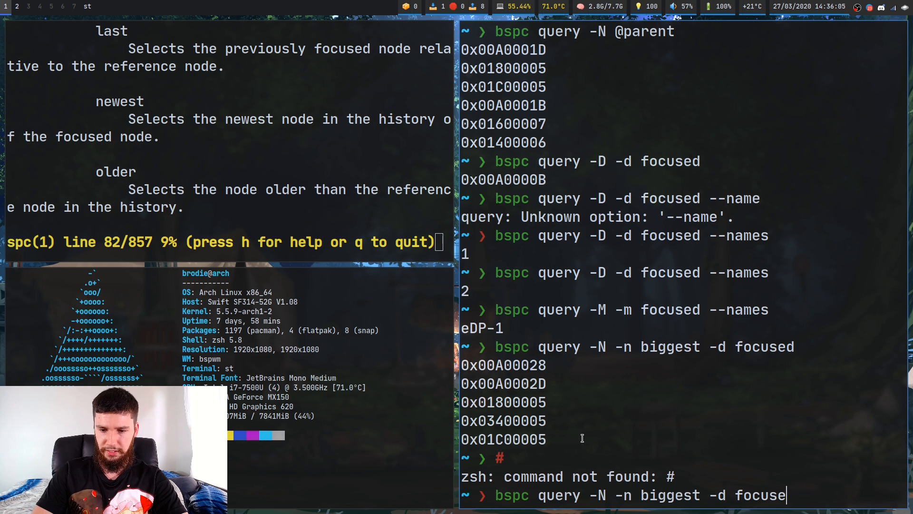
{"action": "key", "text": "BackSpace"}
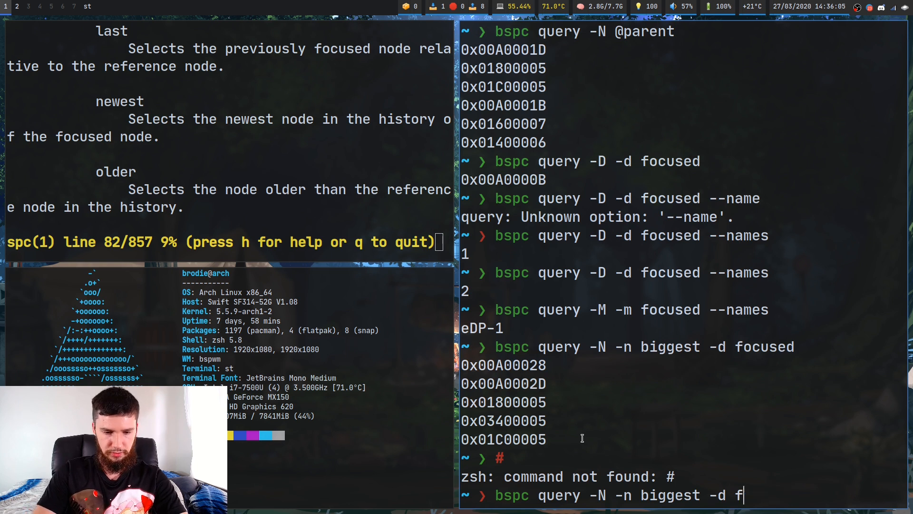
{"action": "type", "text": "ocused"}
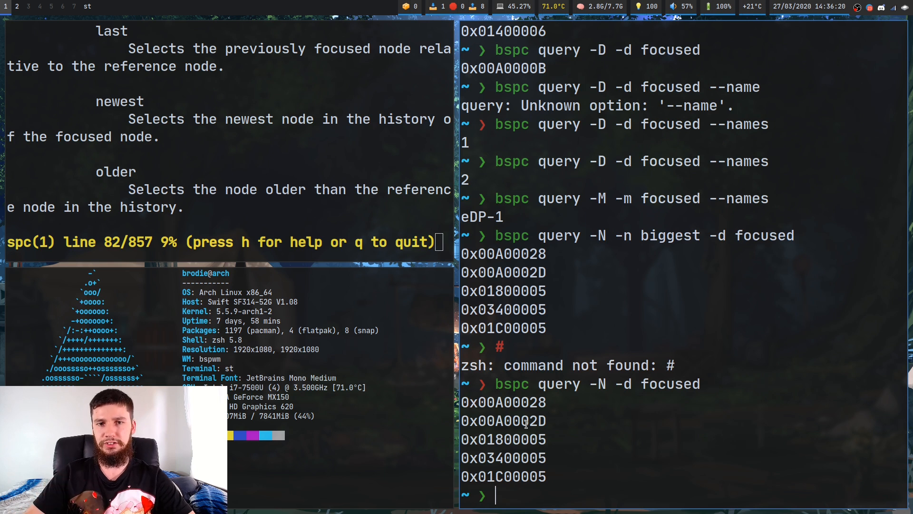
{"action": "mouse_move", "coordinate": [516, 394]}
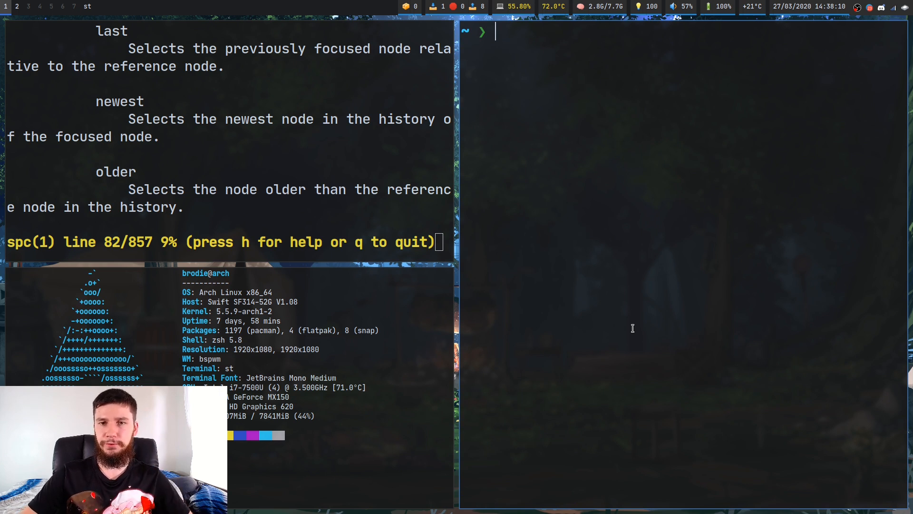
Step: Run biggest-node queries for desktop ^2 (0x03E00005) and desktop ^1 (five IDs)
{"action": "type", "text": "bspc query -N -n biggest -d ^2"}
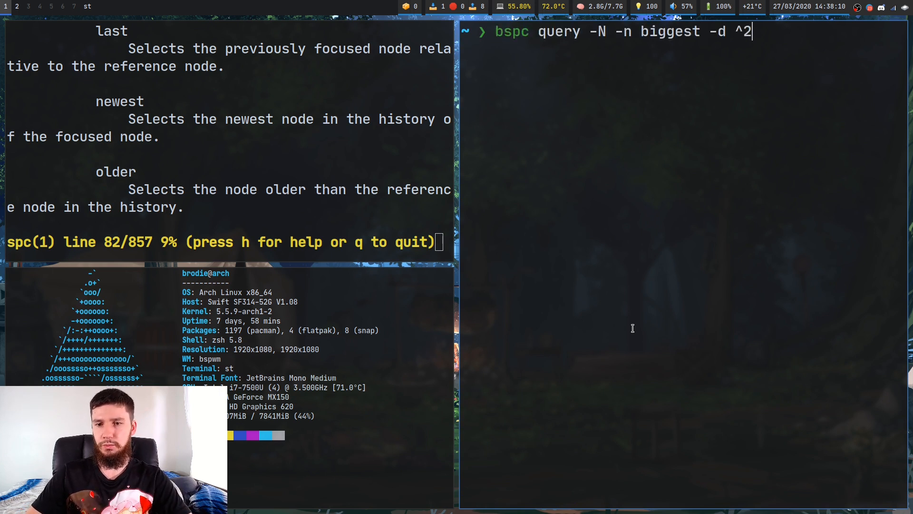
{"action": "key", "text": "Return"}
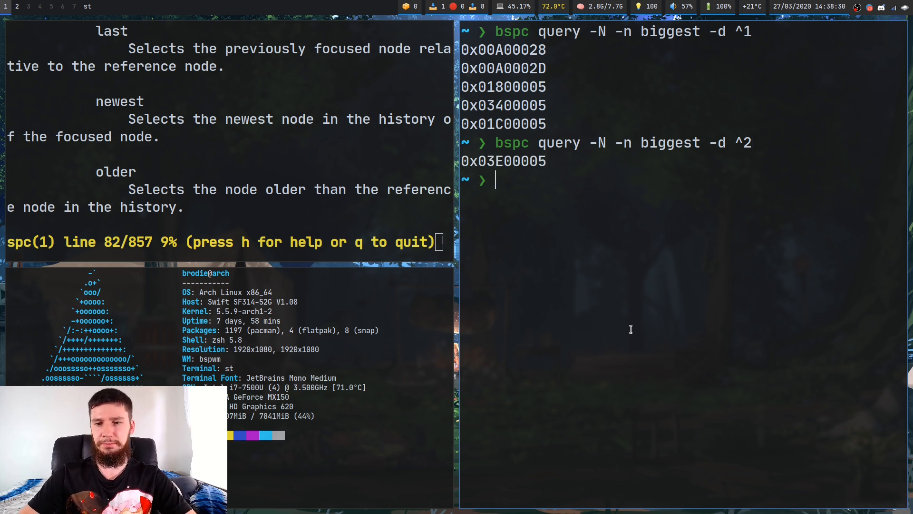
{"action": "type", "text": "bspc query -N -n biggest"}
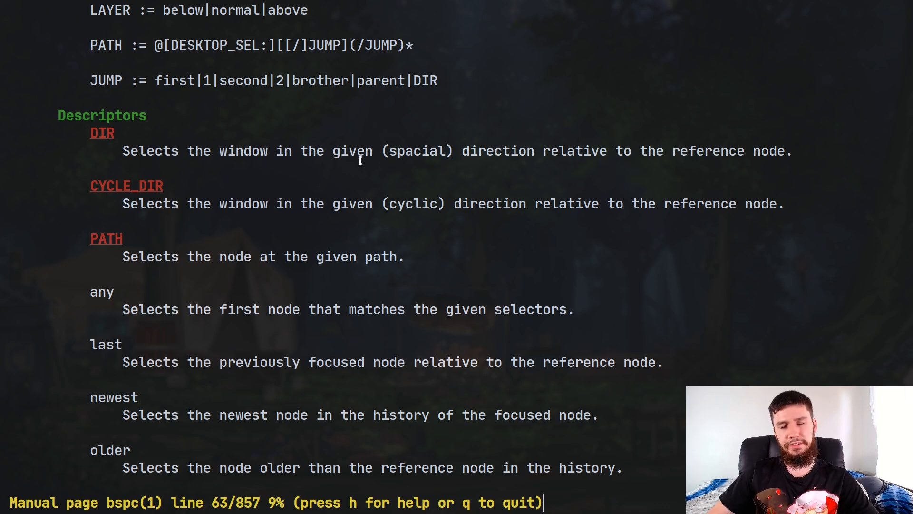
Step: Scroll the bspc man page down to the node Descriptors section
{"action": "scroll", "scroll_direction": "down", "scroll_amount": 3}
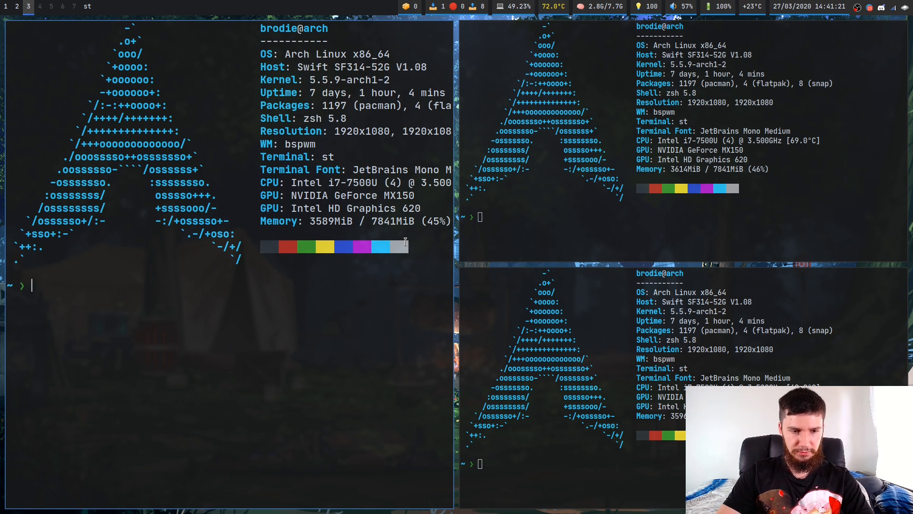
Step: Enter 'bspc query -N -n biggest' in the large left terminal
{"action": "type", "text": "bspc que"}
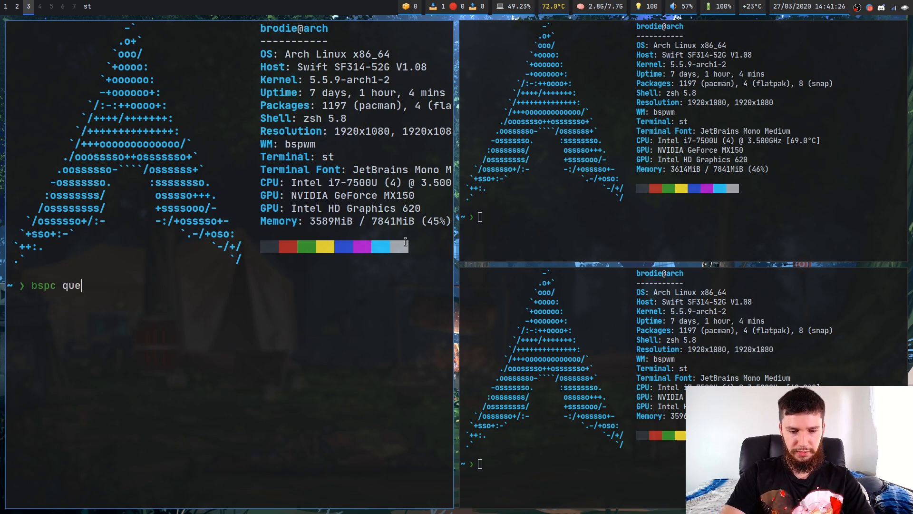
{"action": "type", "text": "ry -N"}
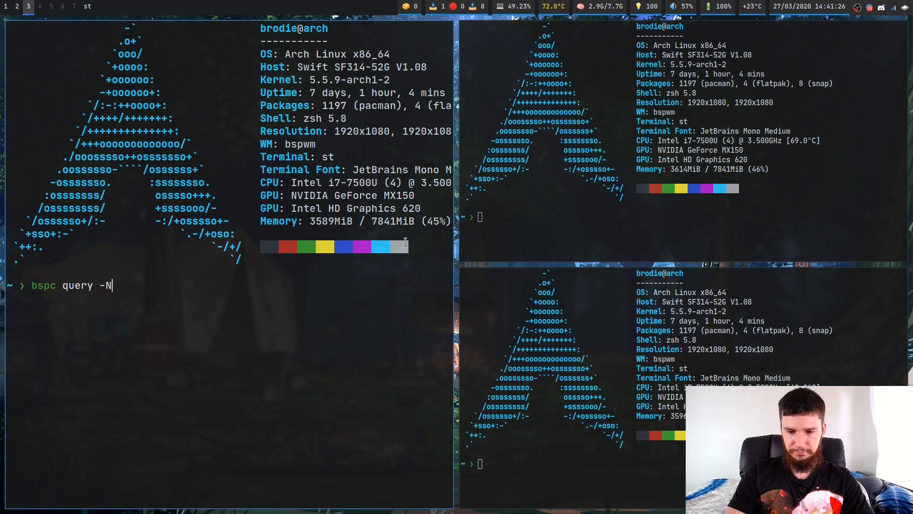
{"action": "type", "text": "-n"}
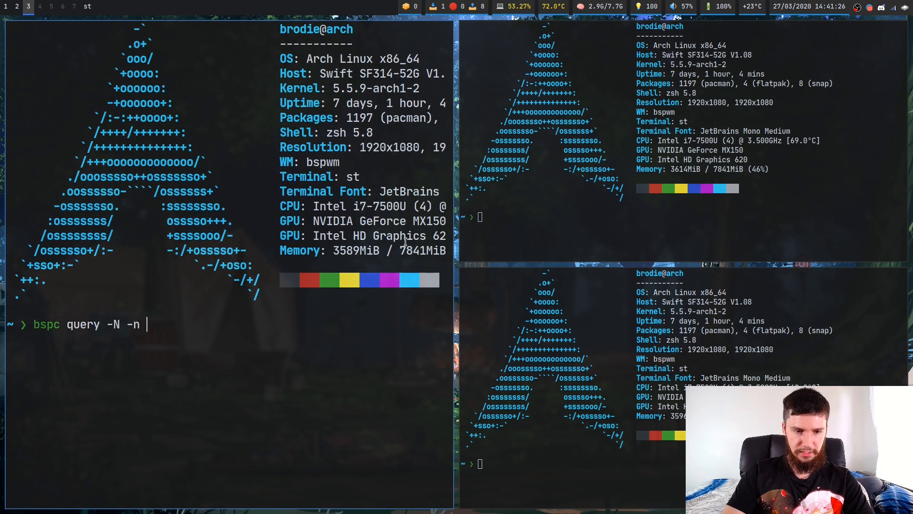
{"action": "type", "text": "bigg"}
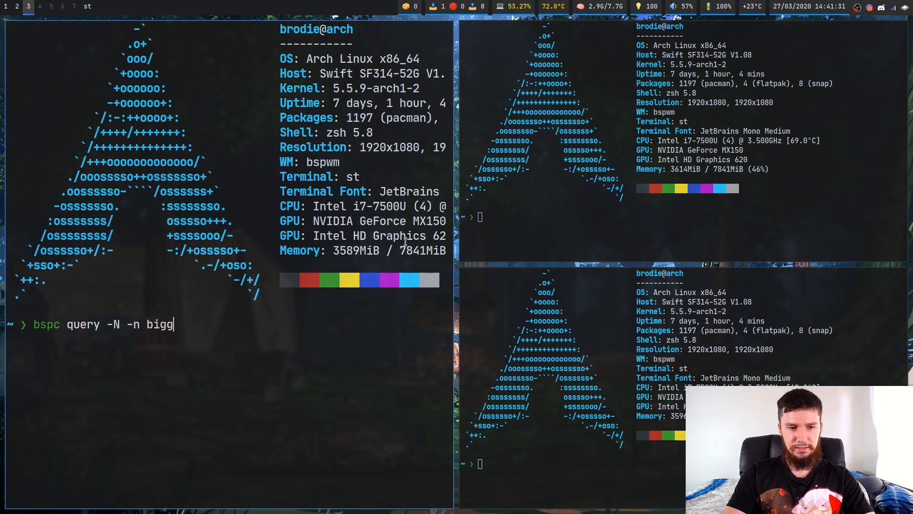
{"action": "type", "text": "est"}
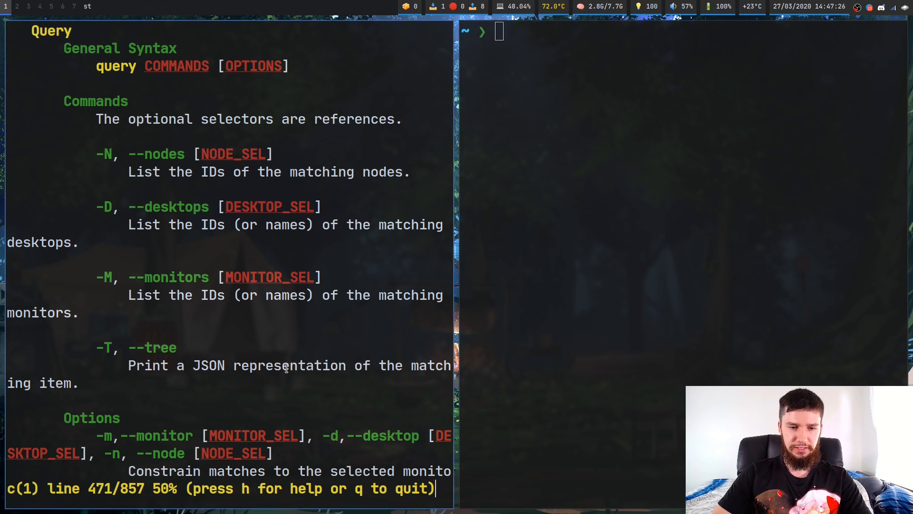
Step: Enter 'bspc query -T -n foc' in the right terminal for a JSON tree query
{"action": "type", "text": "bspc"}
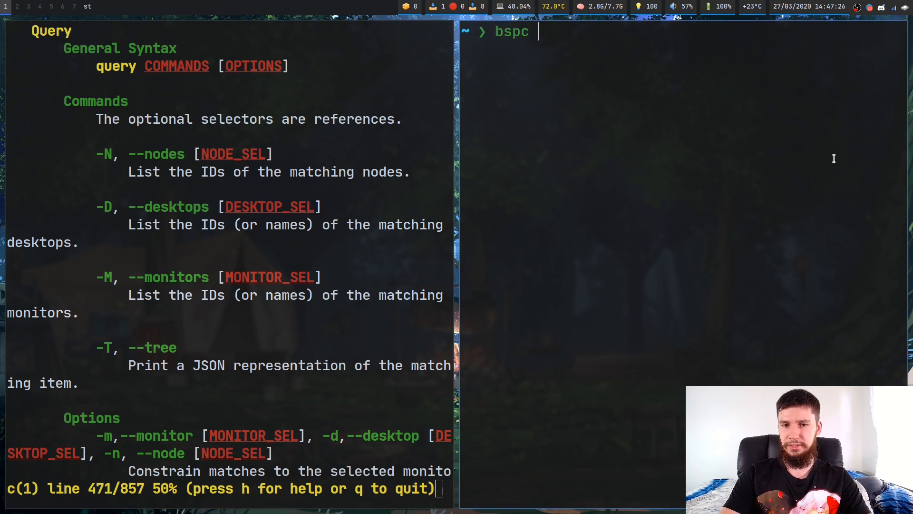
{"action": "type", "text": "query"}
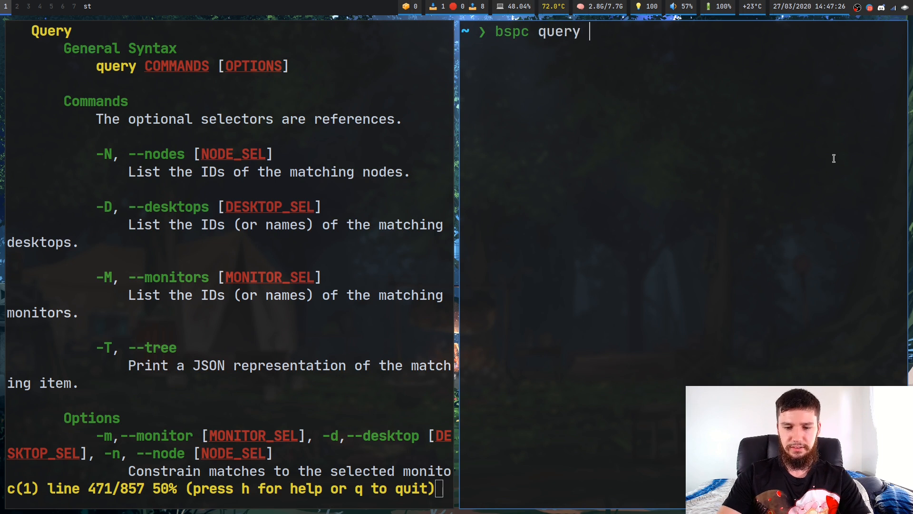
{"action": "type", "text": "-T"}
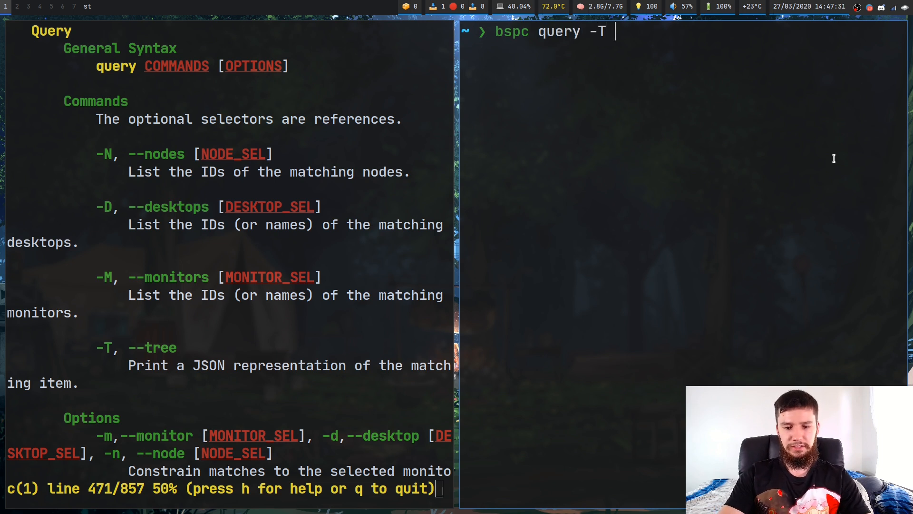
{"action": "type", "text": "-n"}
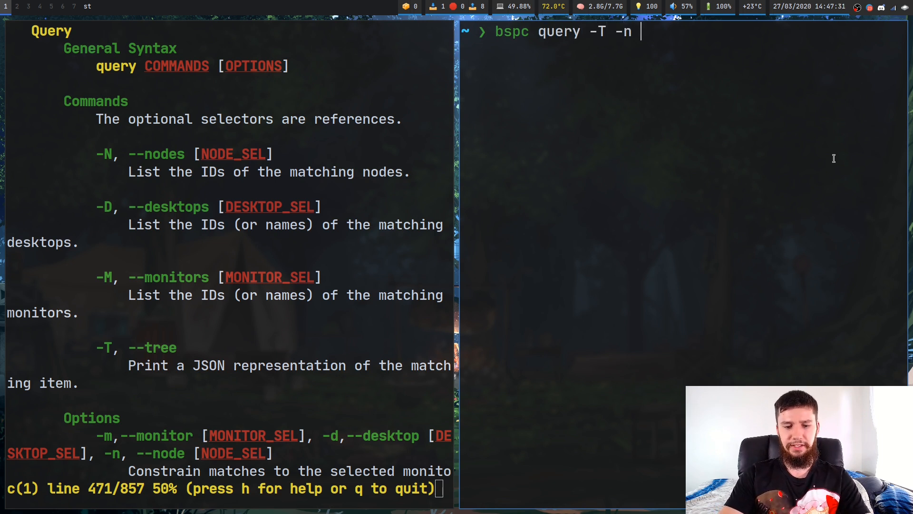
{"action": "type", "text": "focused"}
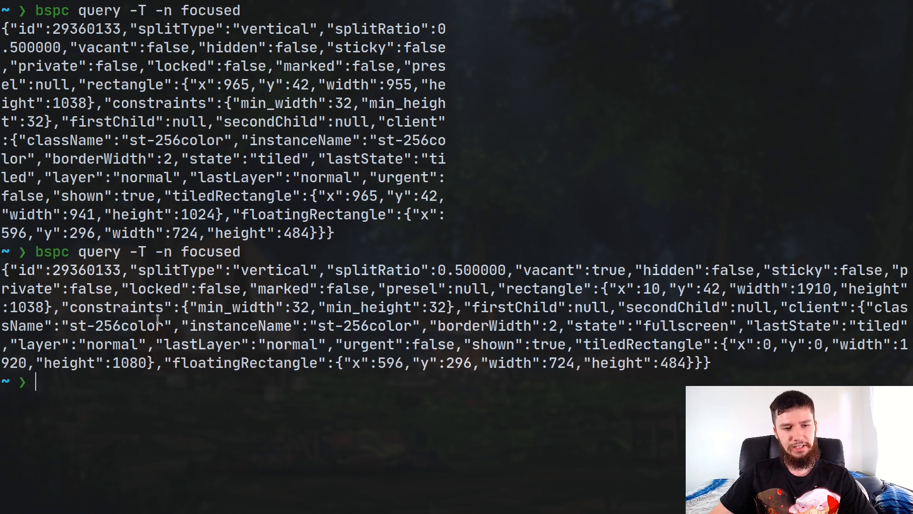
{"action": "mouse_move", "coordinate": [567, 329]}
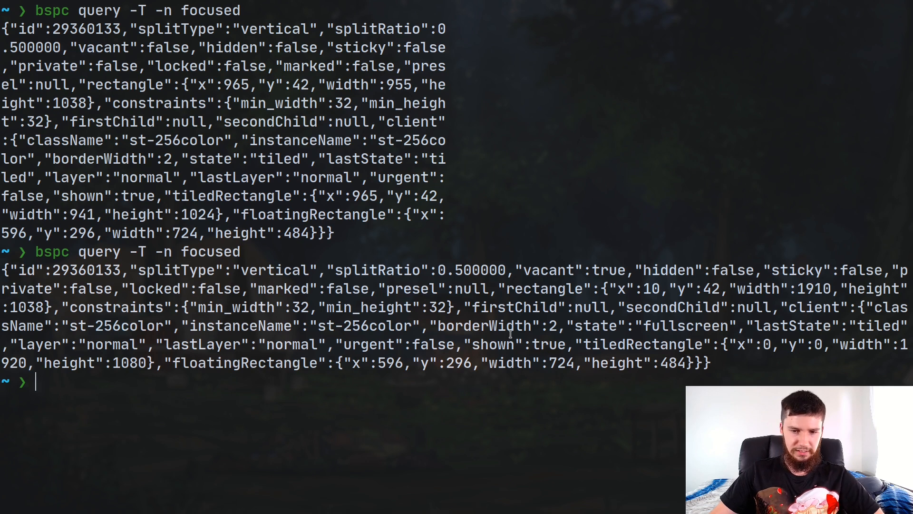
{"action": "mouse_move", "coordinate": [219, 345]}
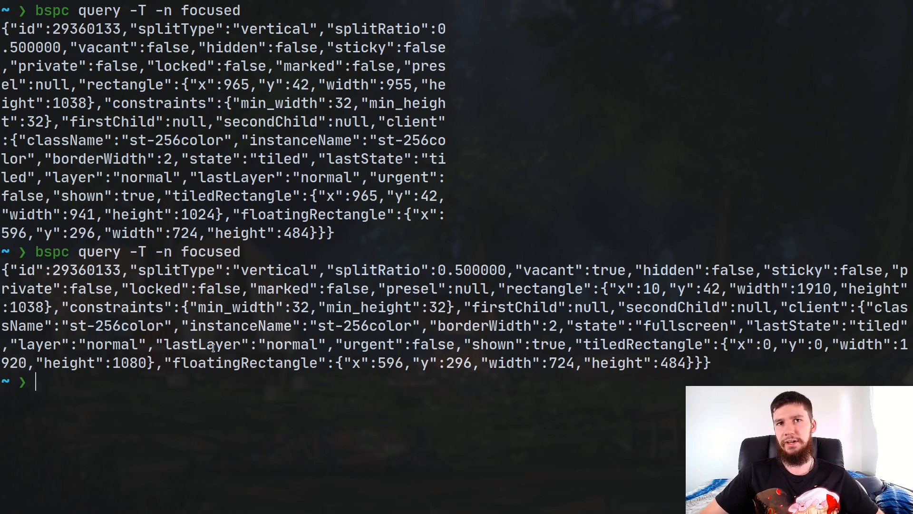